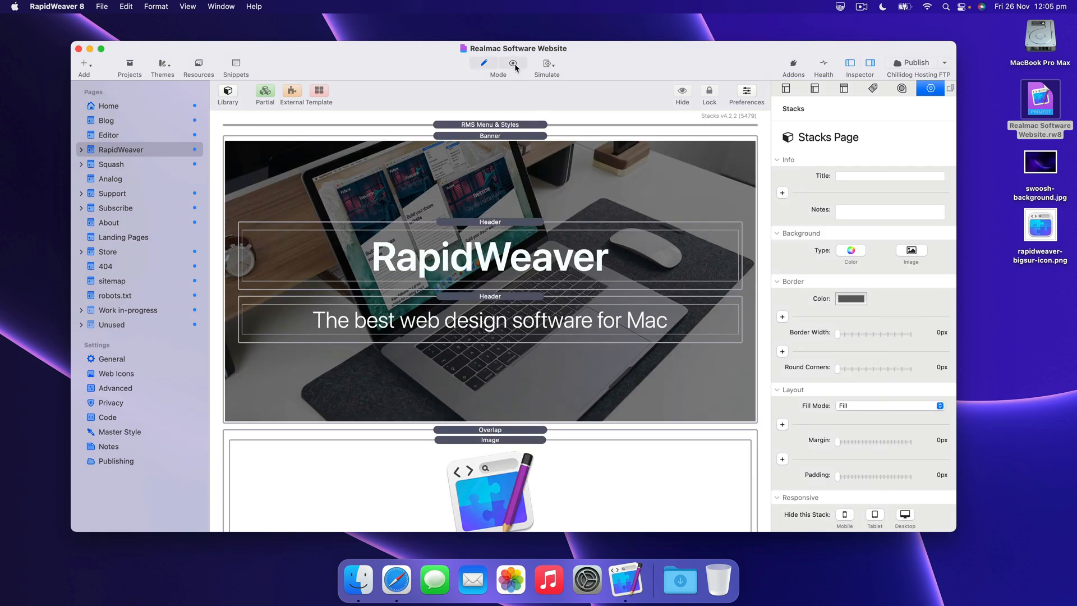
# - After a quick preview, give the Banner stack the swoosh-background.jpg image
pyautogui.click(514, 63)
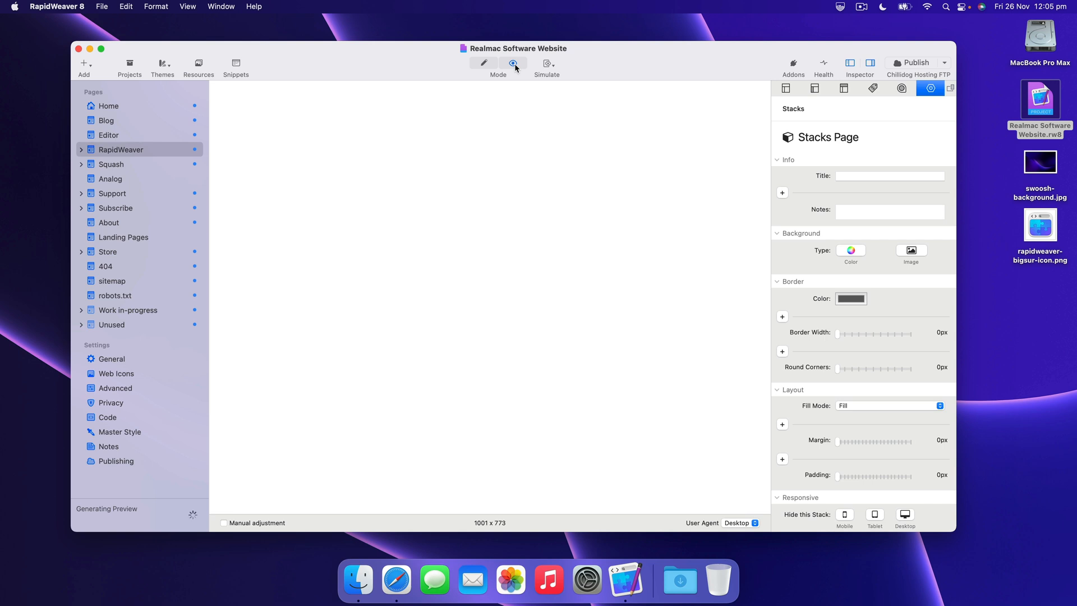
pyautogui.click(484, 62)
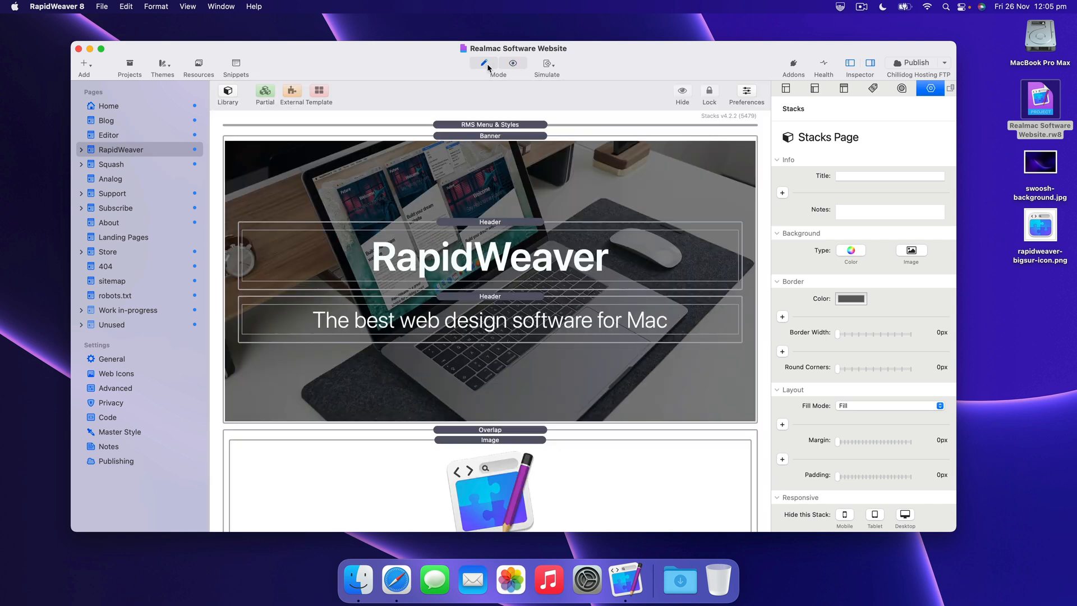
pyautogui.moveTo(573, 183)
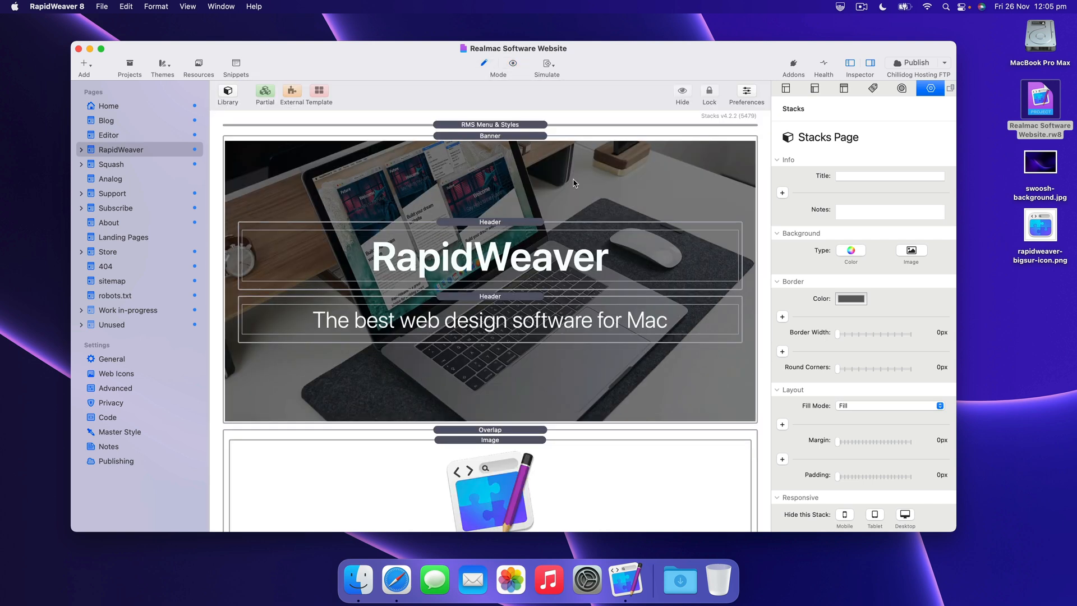
pyautogui.click(489, 135)
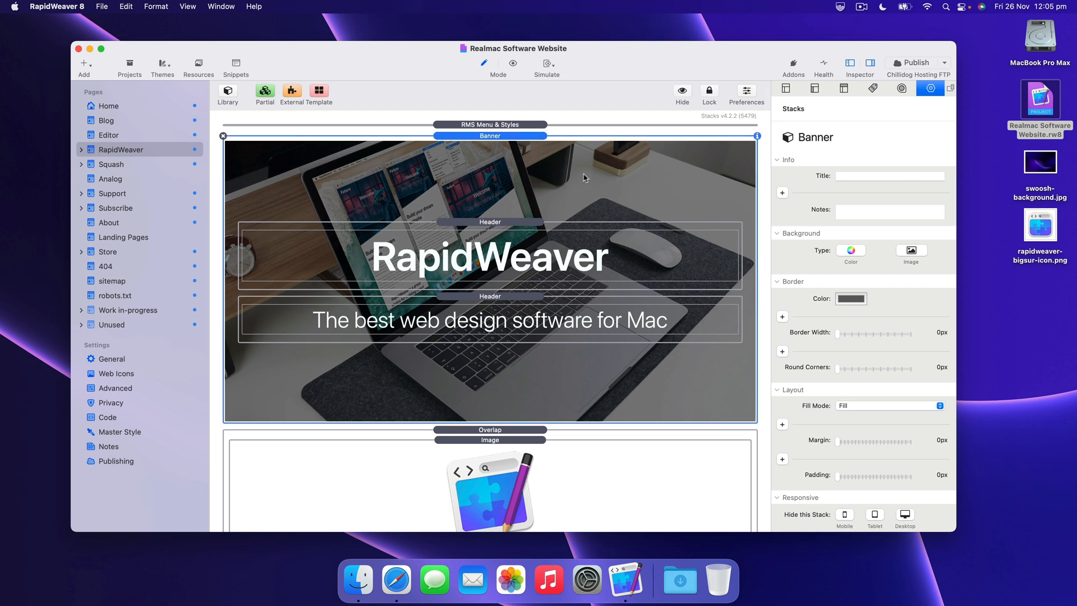
pyautogui.scroll(-3)
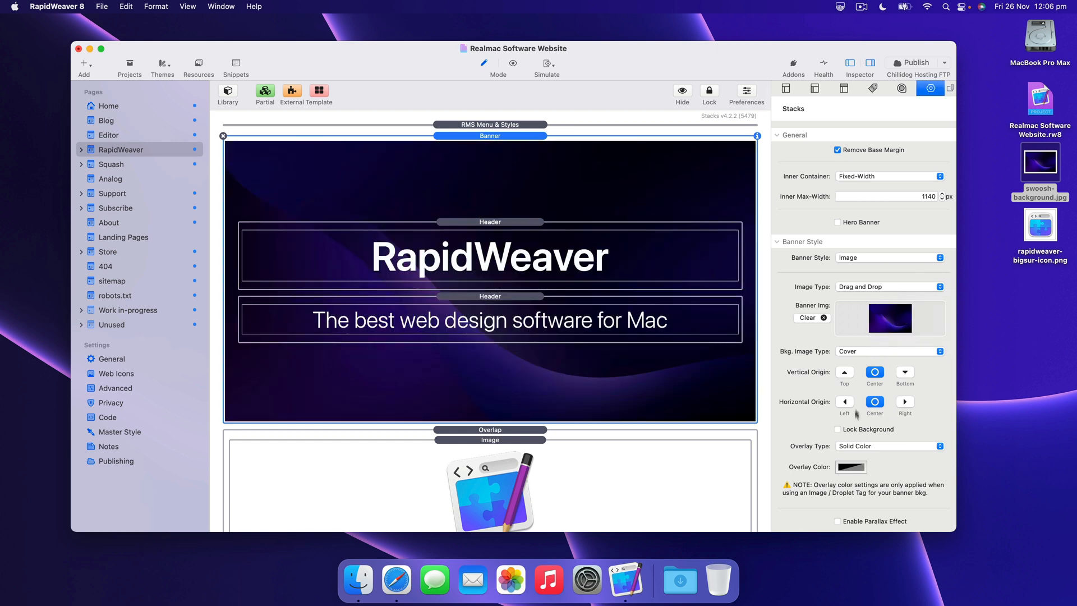
pyautogui.click(851, 466)
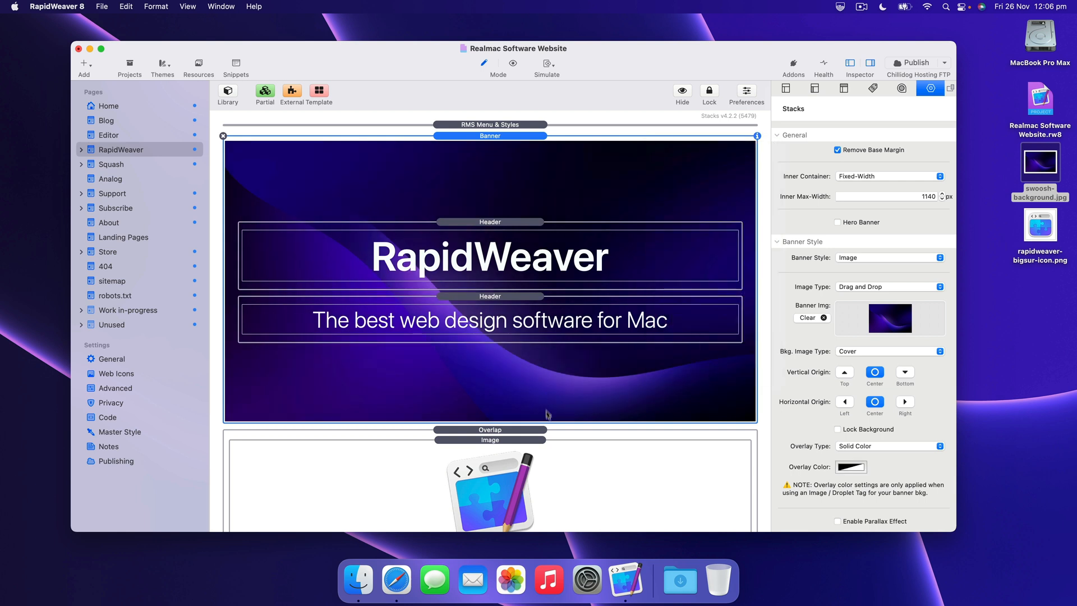
# - Select the Image stack to replace it with rapidweaver-bigsur-icon.png
pyautogui.click(490, 440)
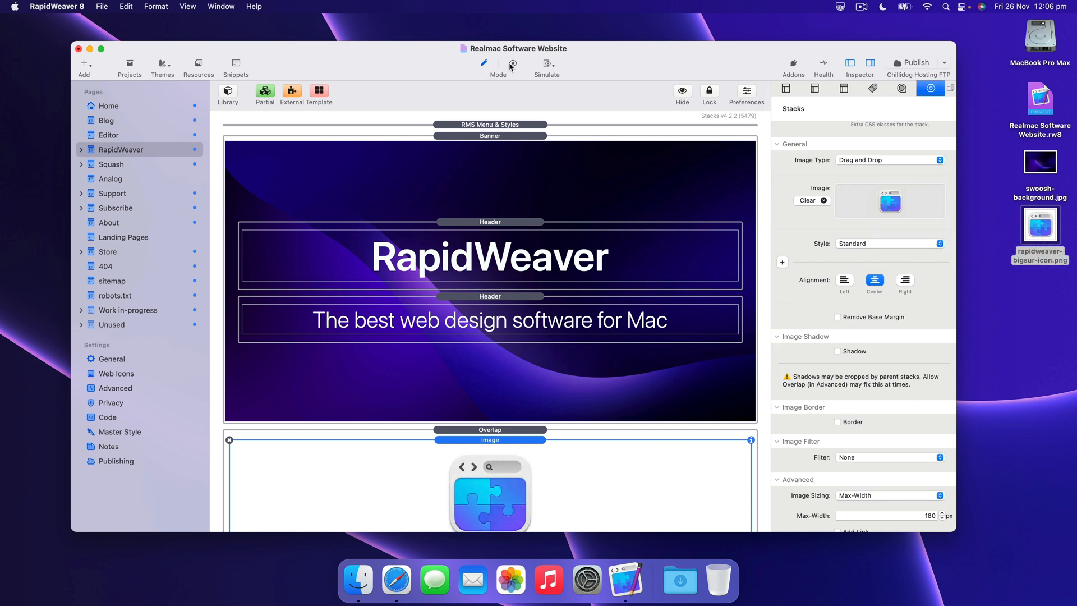
# - Preview the new images, then edit the banner heading to read 'RapidWeaver 9'
pyautogui.click(512, 62)
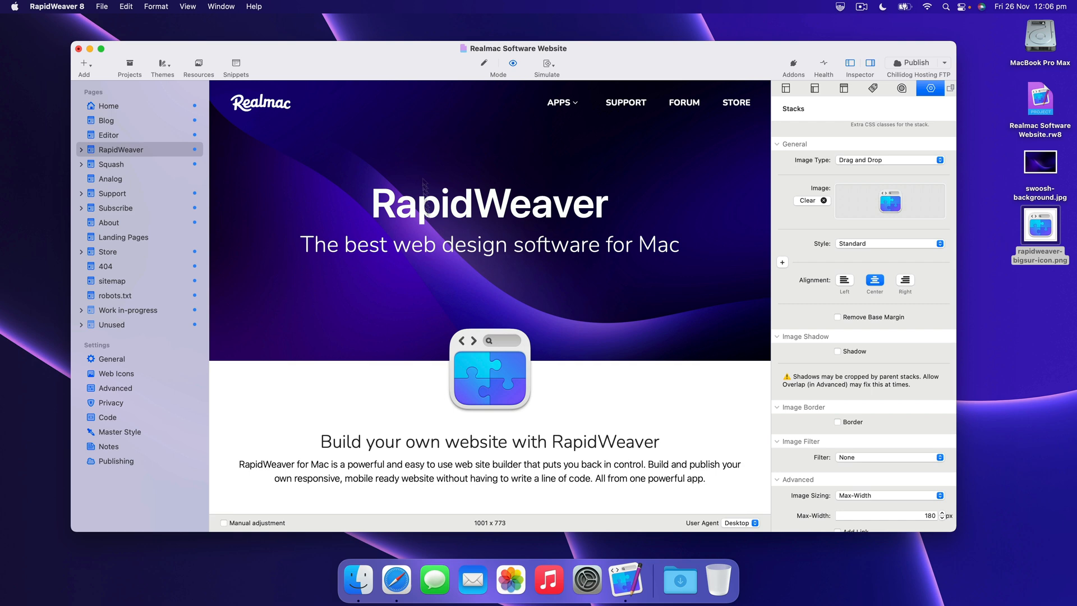
pyautogui.click(484, 62)
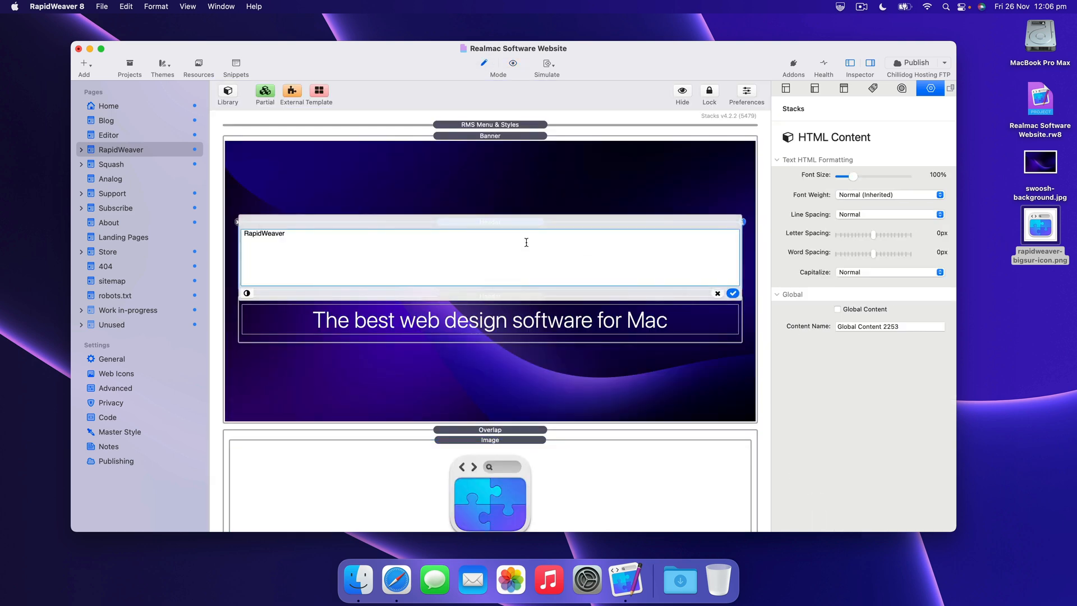
pyautogui.write('0')
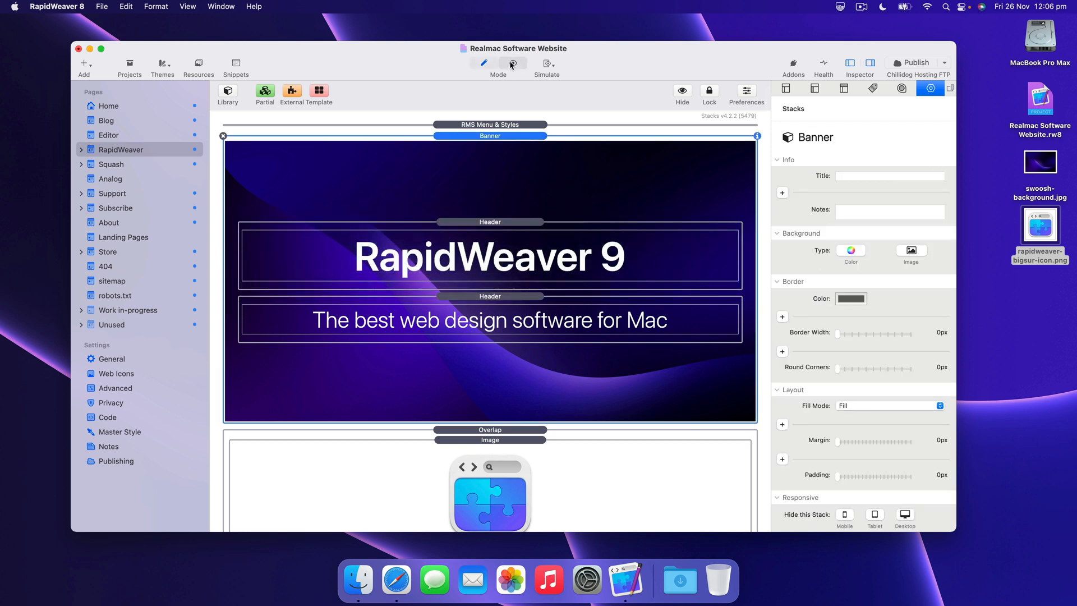
# - Preview the updated heading and bring up the File menu for Safari preview
pyautogui.click(512, 64)
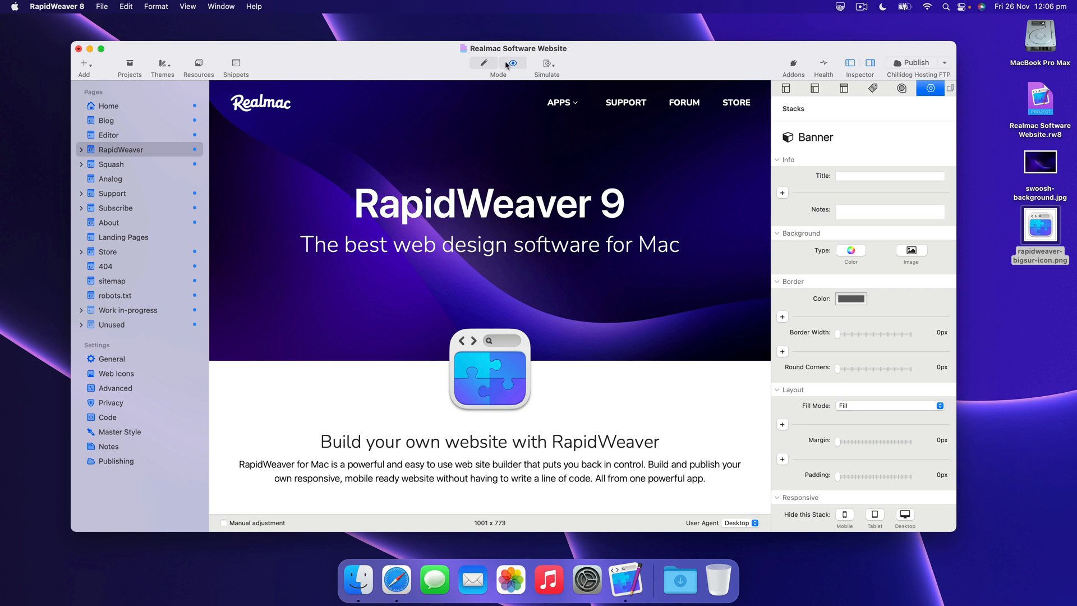
pyautogui.click(102, 6)
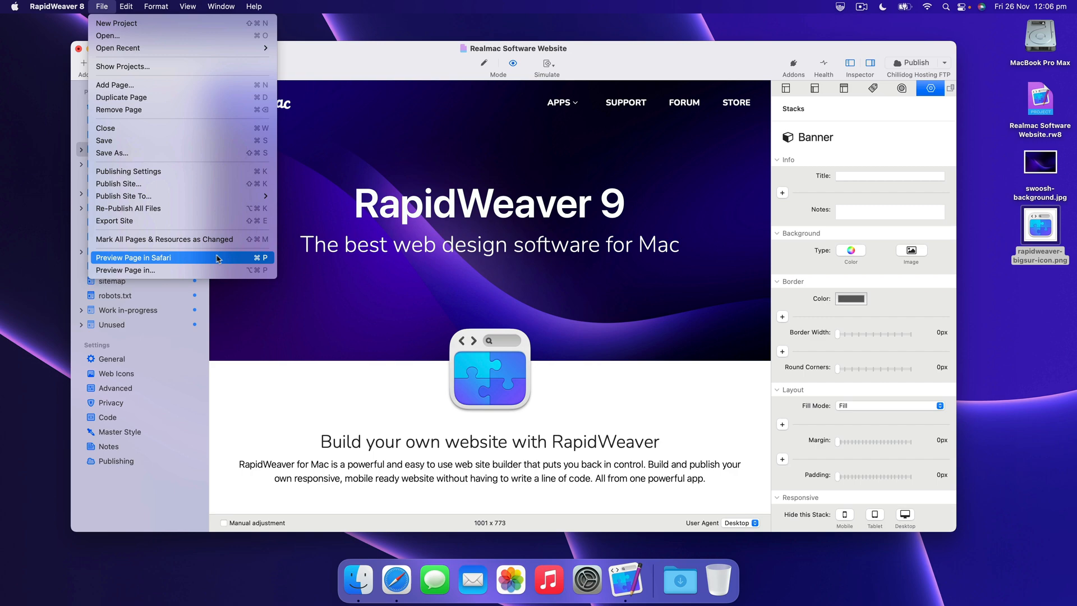
# - View the local Safari preview showing the RapidWeaver 9 banner
pyautogui.click(134, 258)
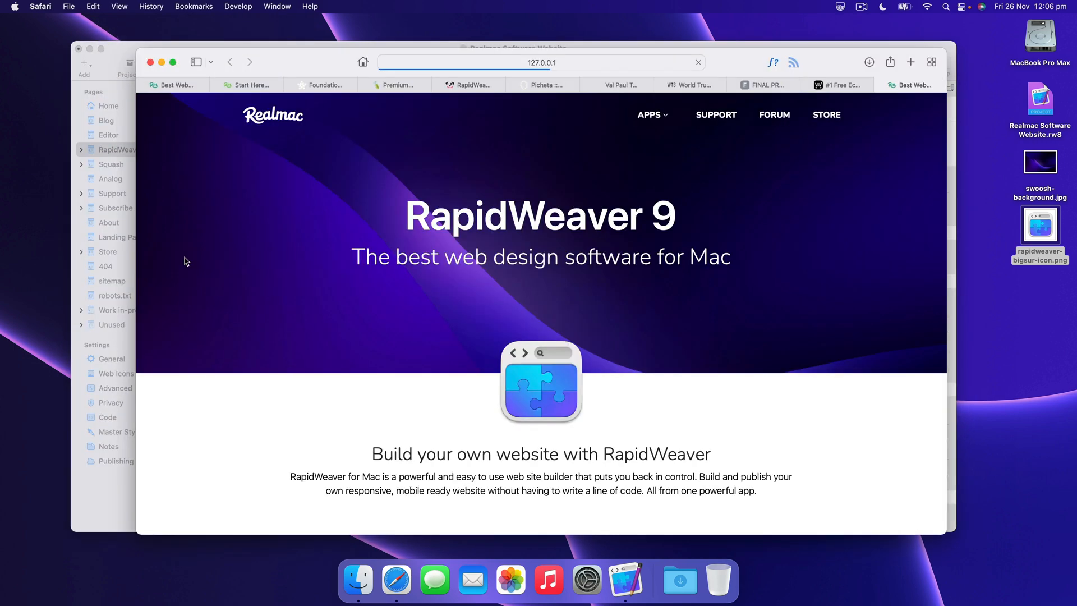
pyautogui.scroll(-3)
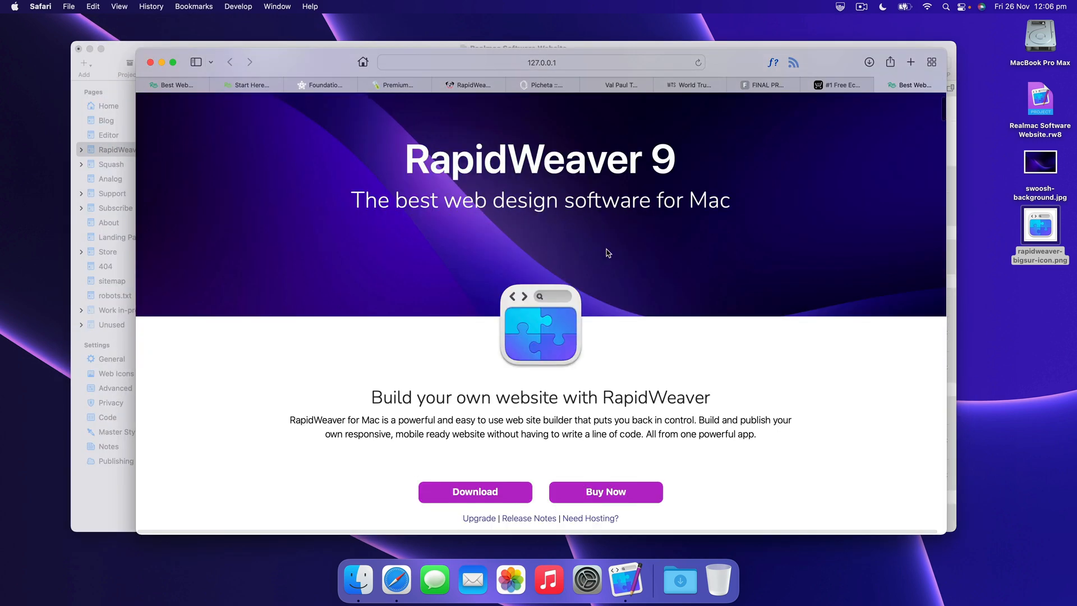
pyautogui.scroll(3)
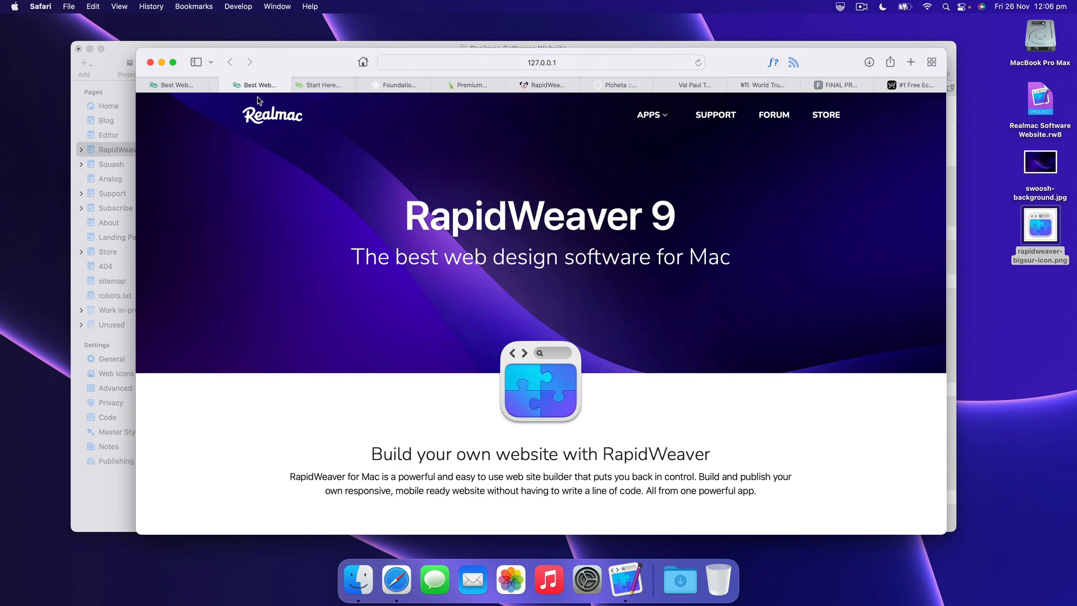
# - Switch to the live realmacsoftware.com page for comparison
pyautogui.click(175, 85)
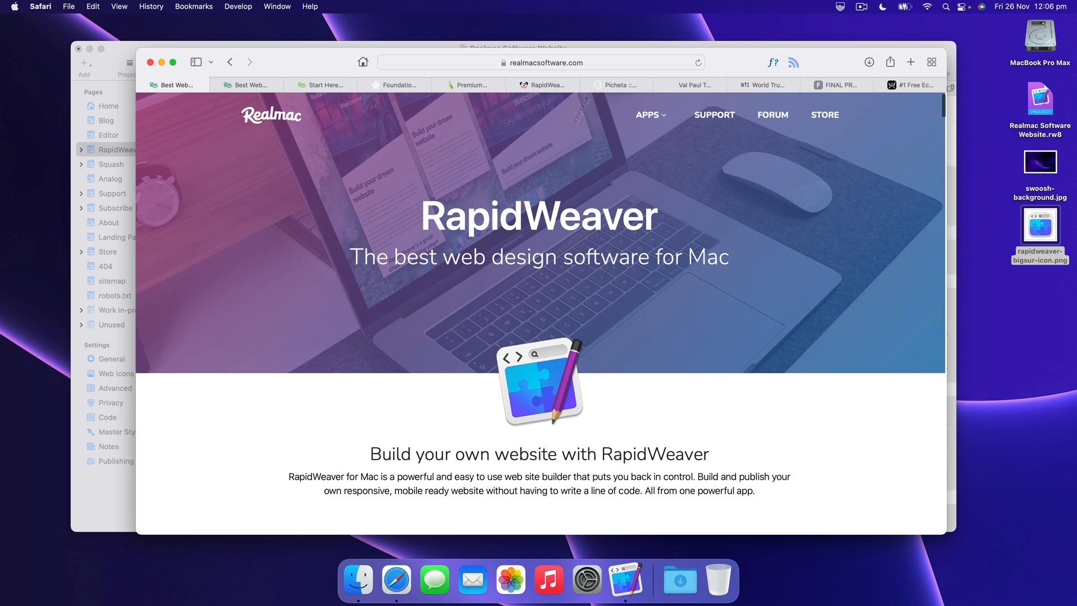
pyautogui.click(247, 85)
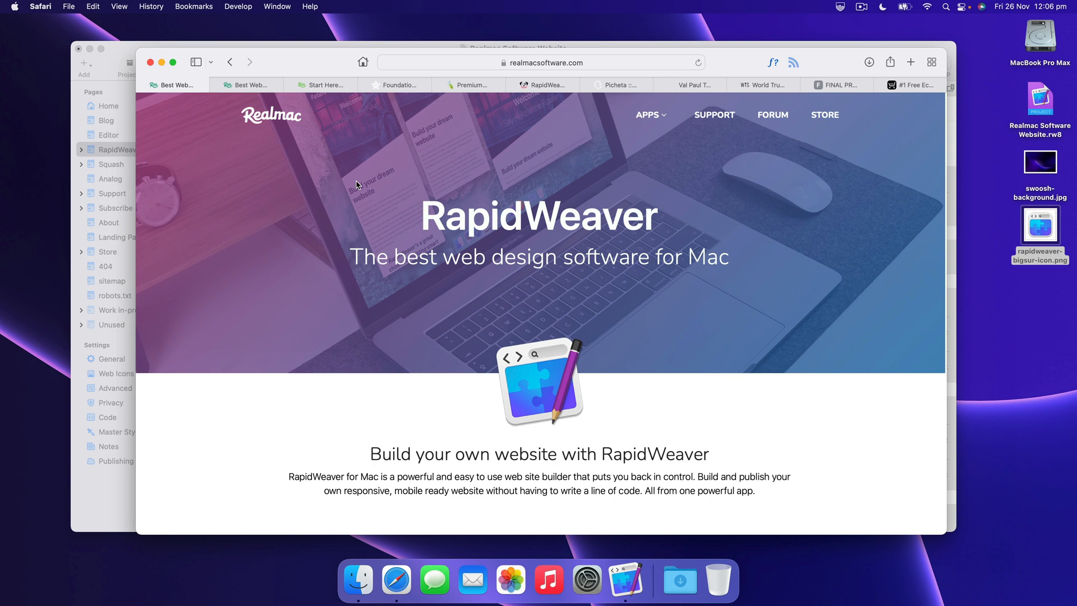
pyautogui.moveTo(288, 160)
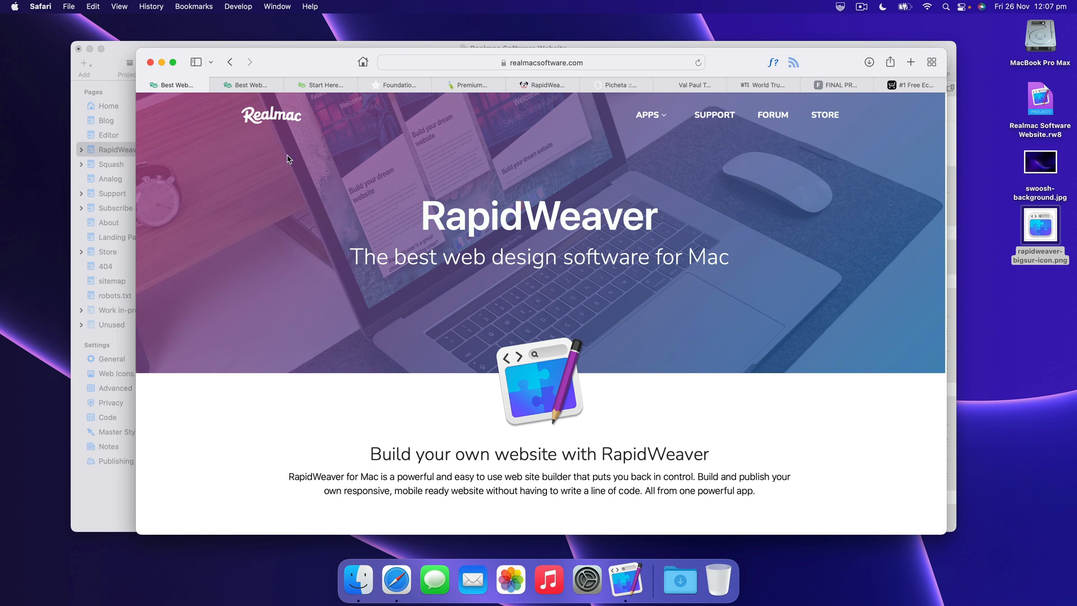
# - From the community Start Here page, browse the Website Showcase category listing
pyautogui.click(319, 85)
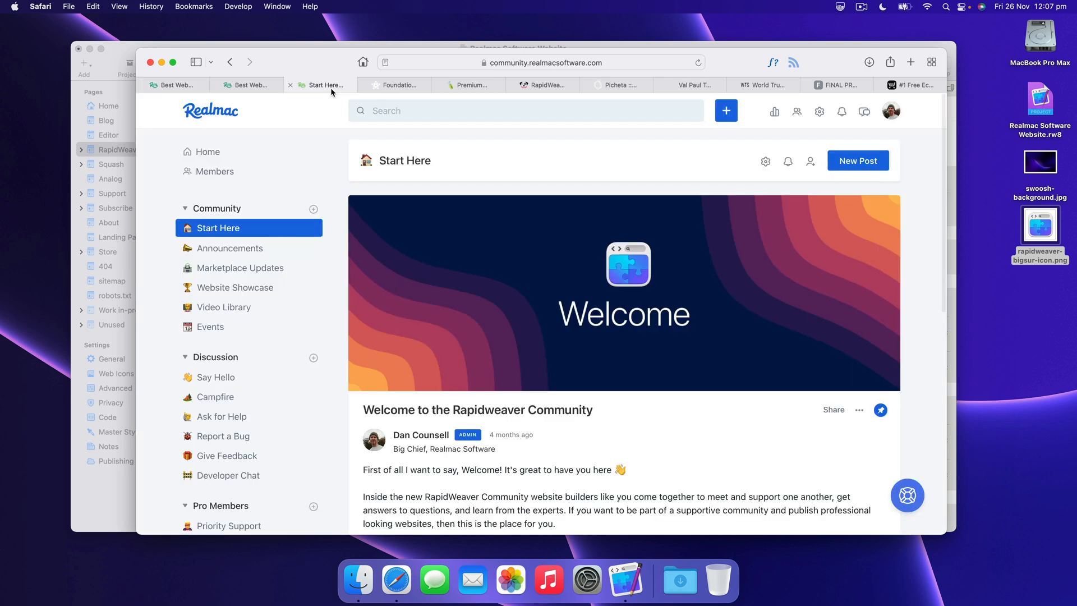
pyautogui.moveTo(330, 90)
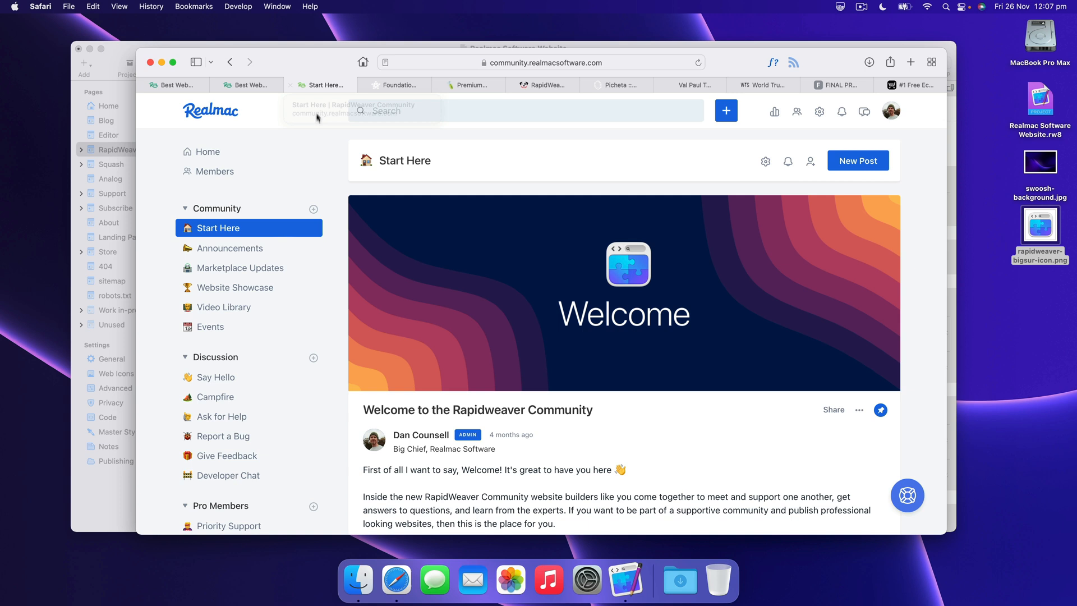
pyautogui.moveTo(327, 207)
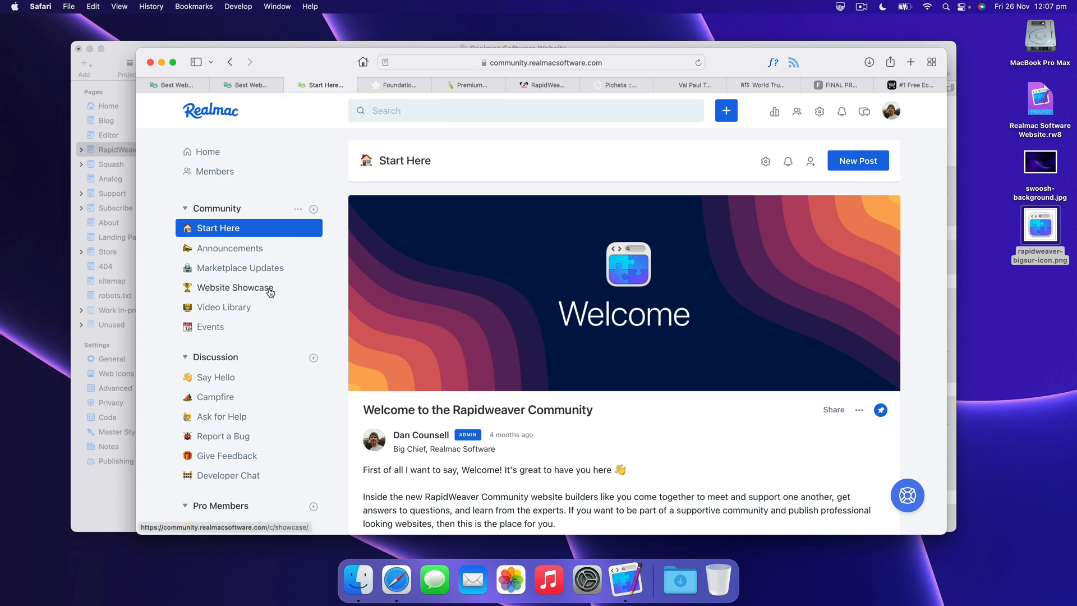
pyautogui.click(236, 287)
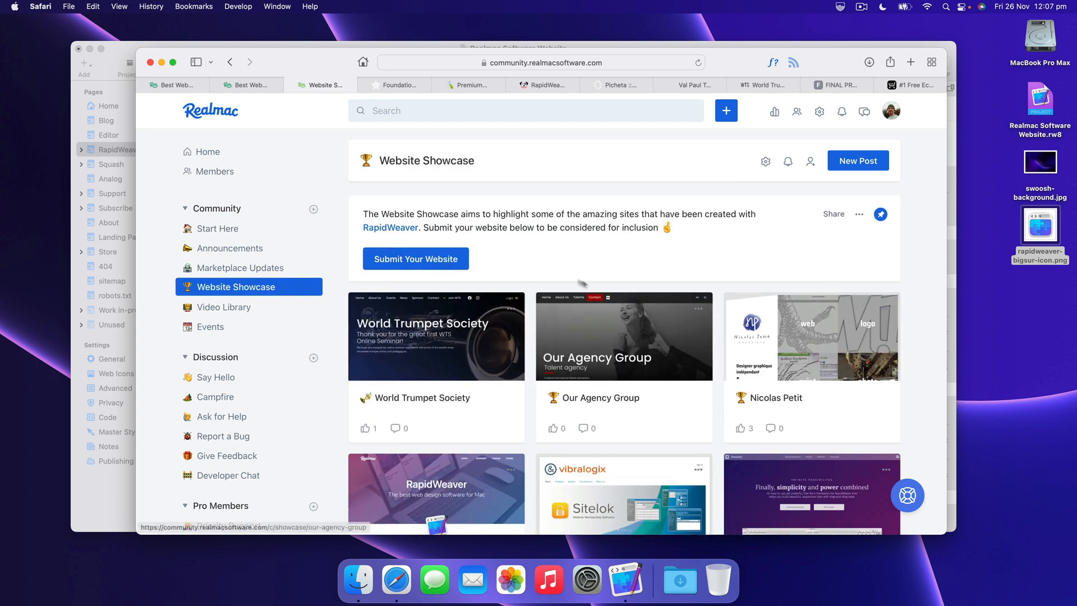
pyautogui.scroll(-3)
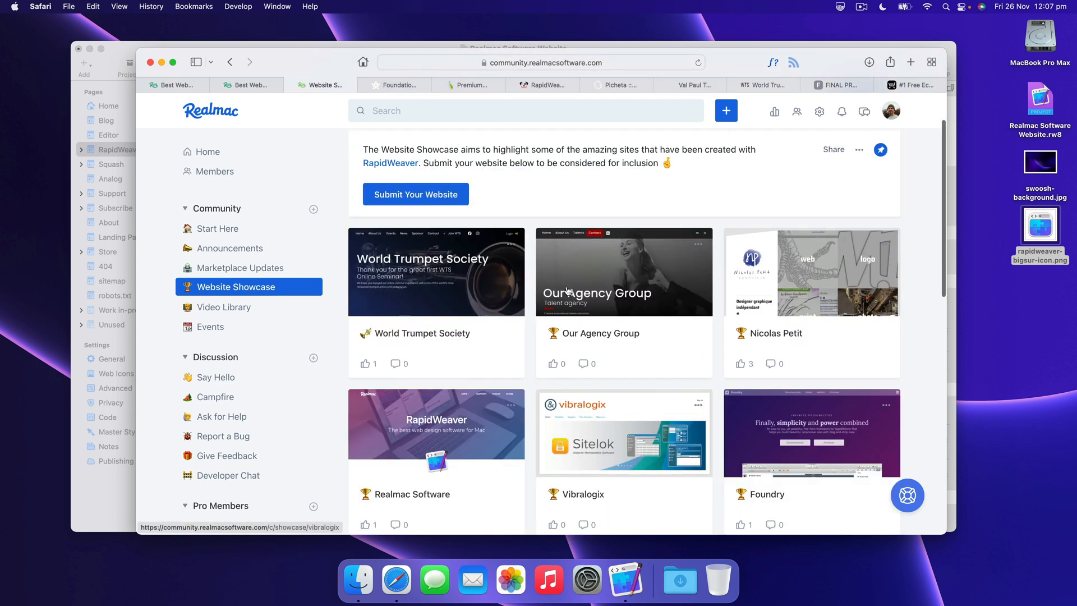
pyautogui.scroll(3)
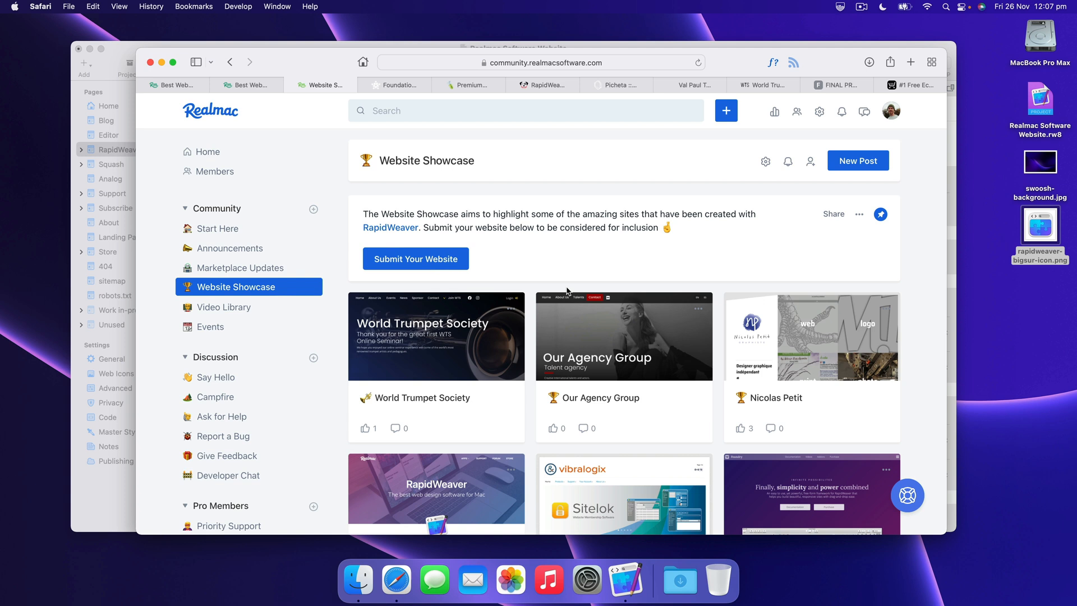
pyautogui.moveTo(512, 304)
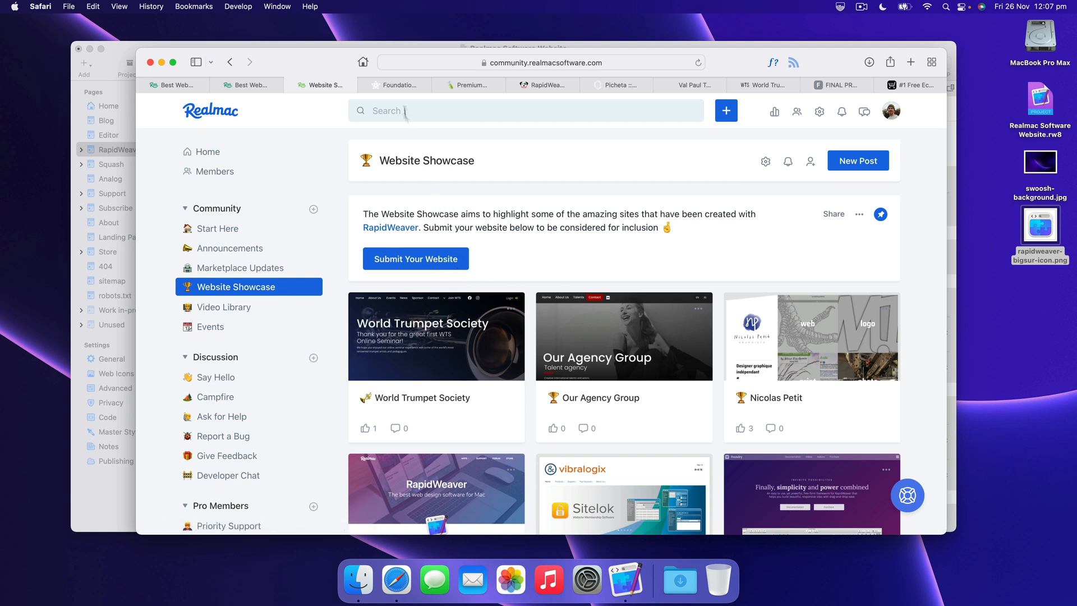
pyautogui.moveTo(394, 84)
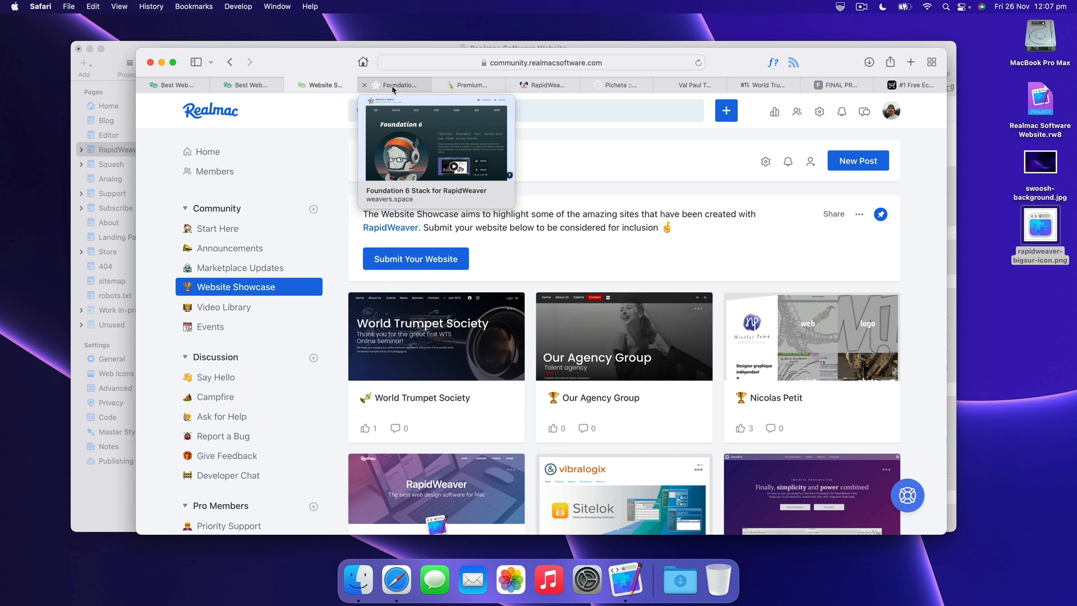
# - Switch to the weavers.space Foundation 6 page with its $99.95 framework
pyautogui.click(395, 84)
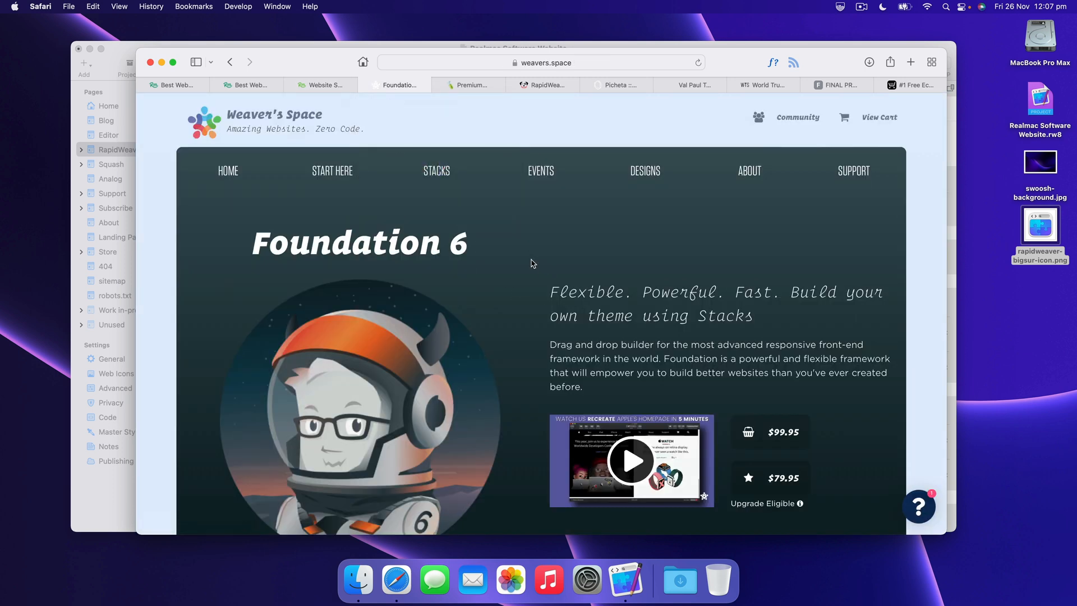
pyautogui.moveTo(550, 283)
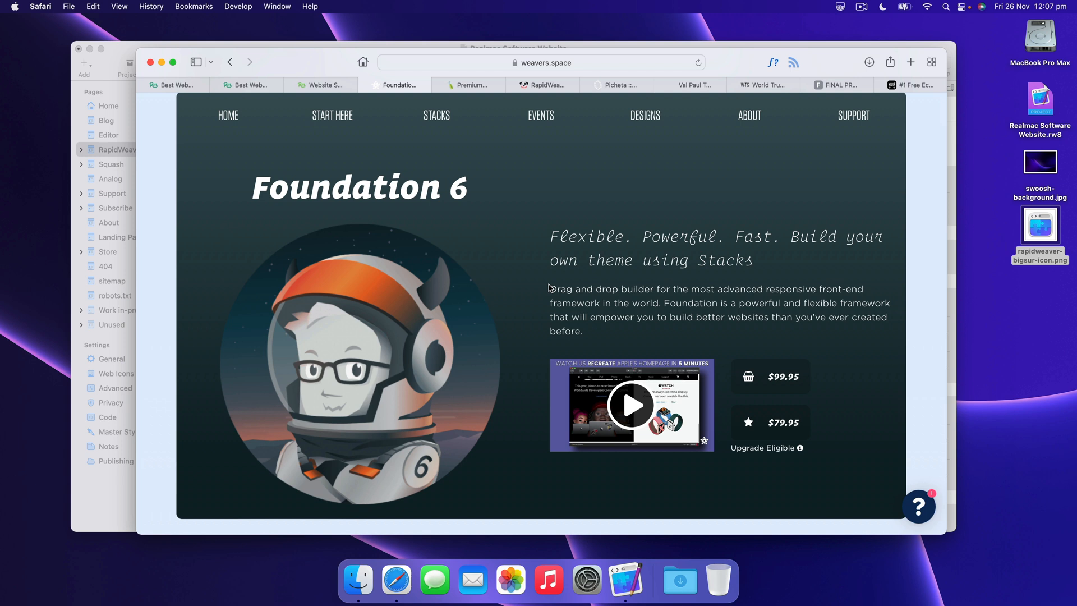
pyautogui.moveTo(481, 204)
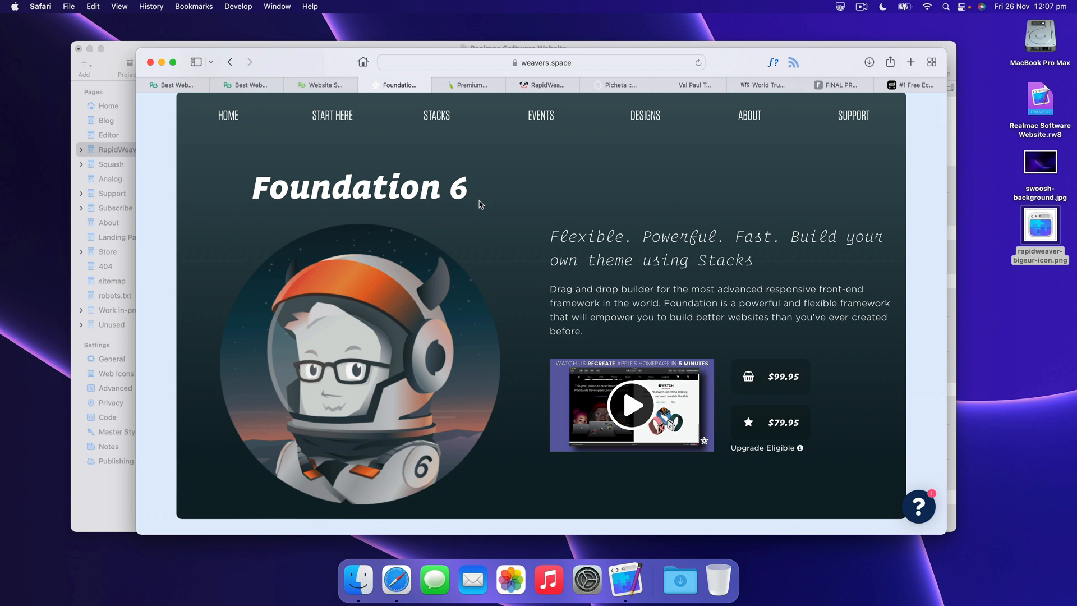
# - Browse elixirgraphics.com down to the Foundry framework section and back up
pyautogui.click(469, 86)
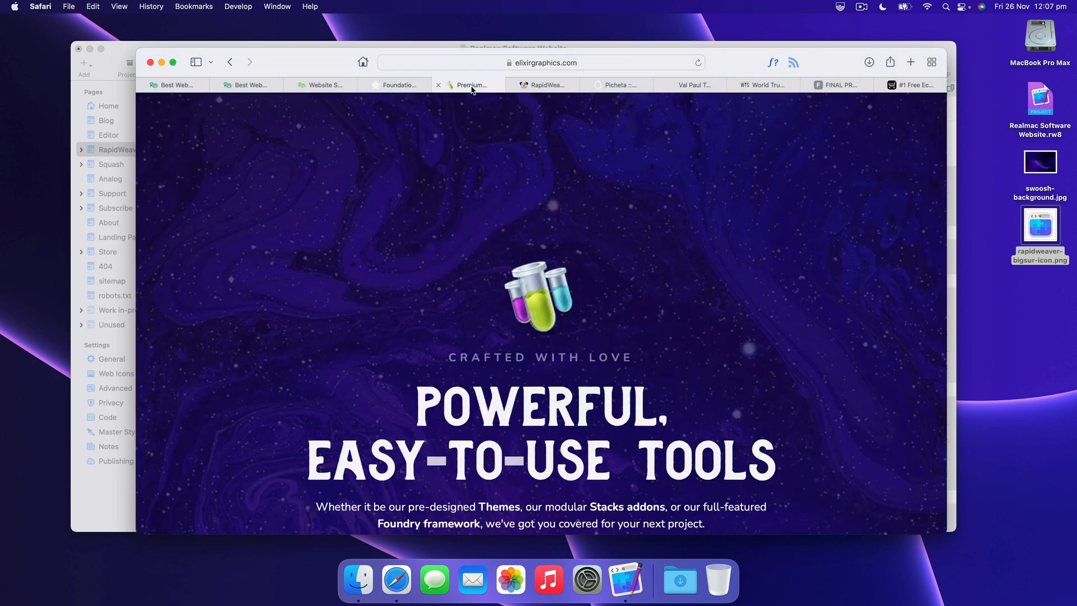
pyautogui.scroll(-3)
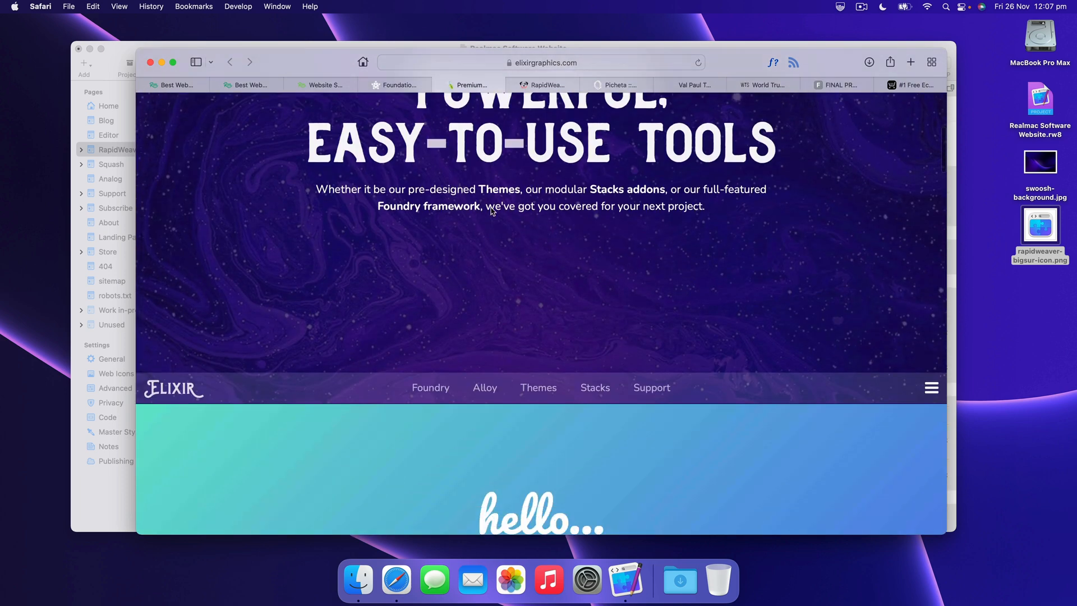
pyautogui.scroll(-3)
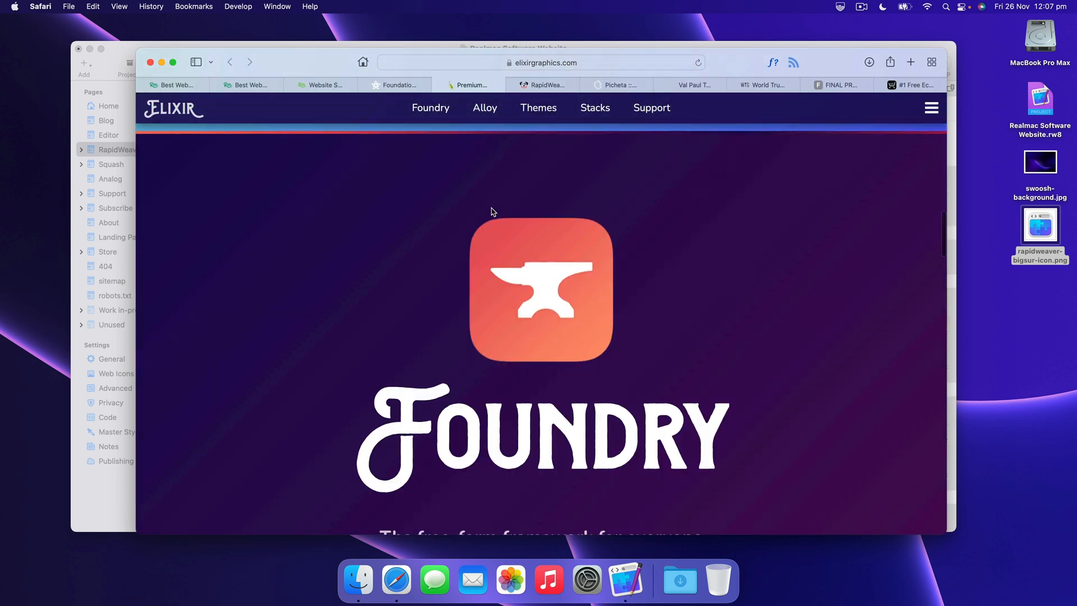
pyautogui.scroll(-3)
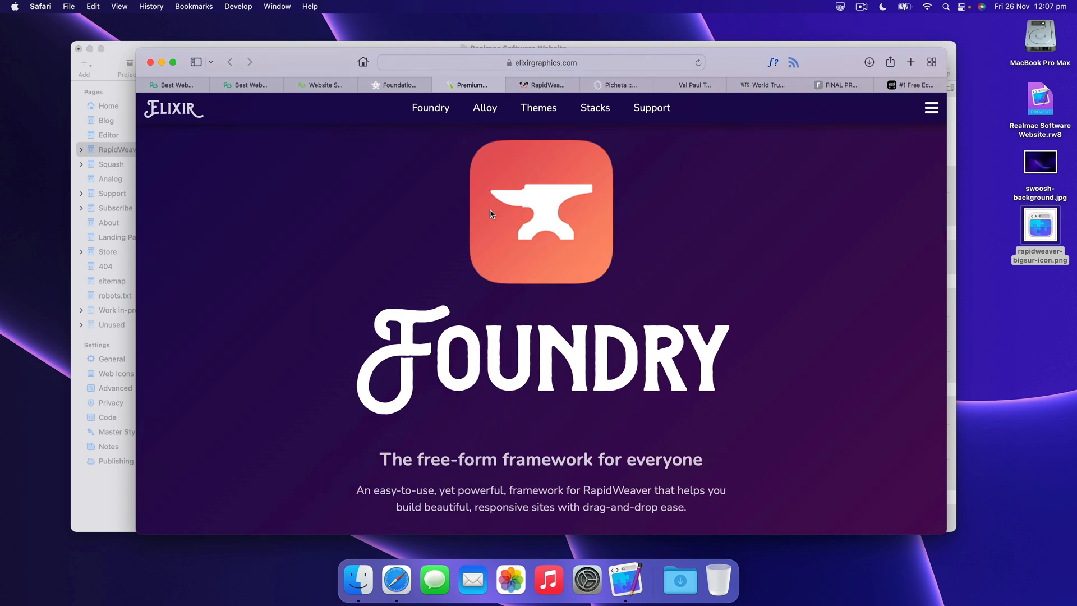
pyautogui.moveTo(182, 84)
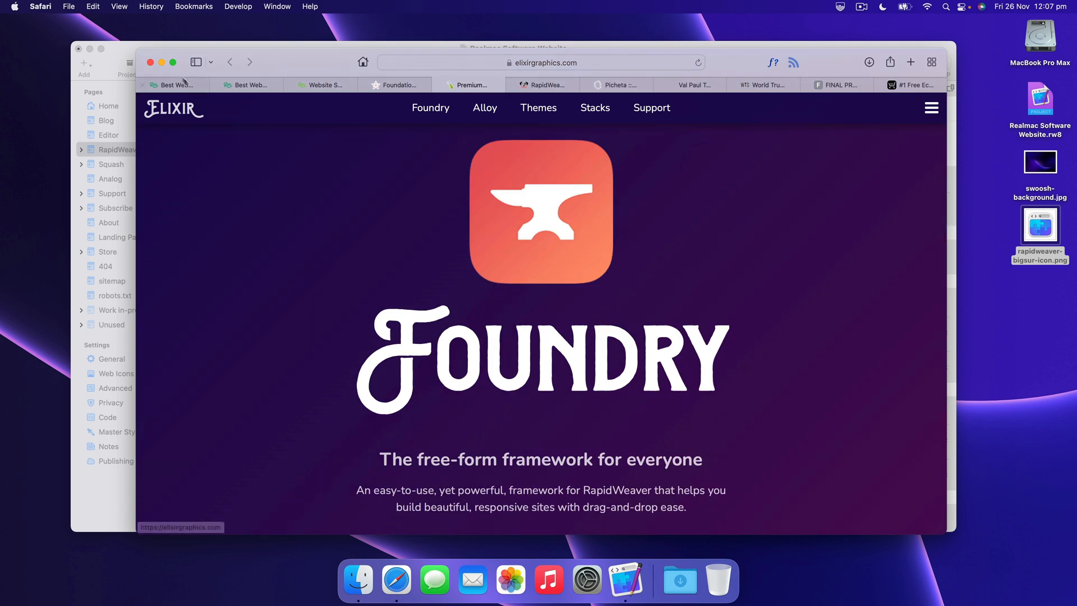
pyautogui.scroll(-3)
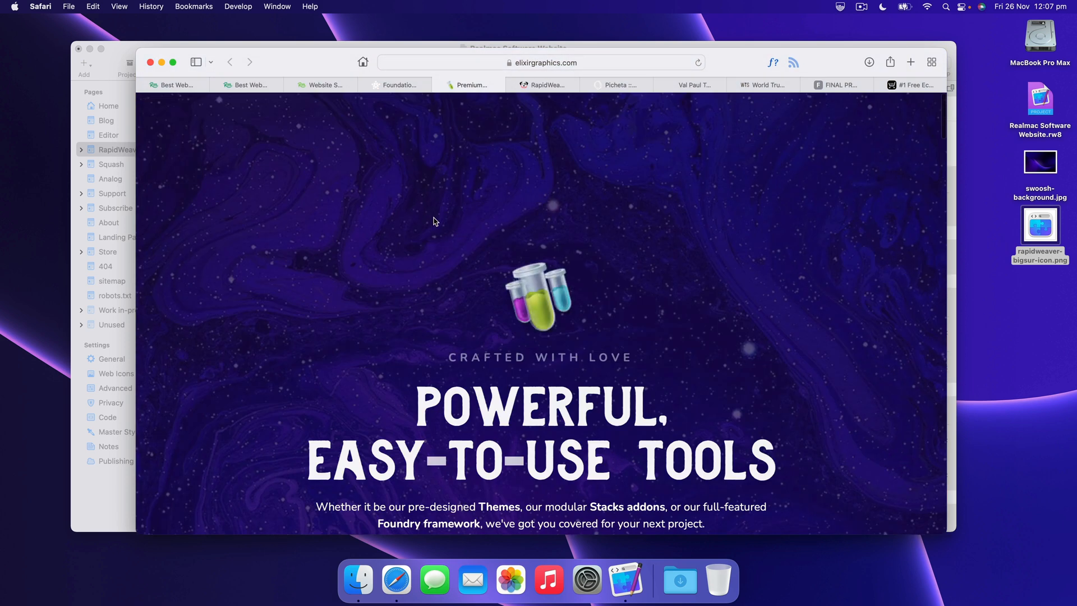
pyautogui.moveTo(406, 92)
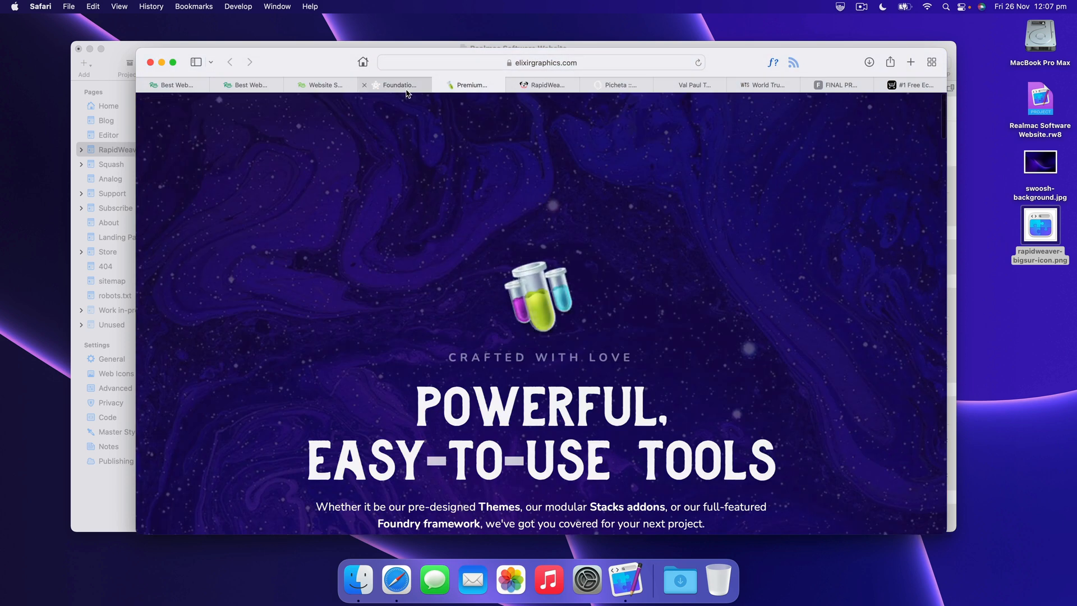
pyautogui.click(398, 85)
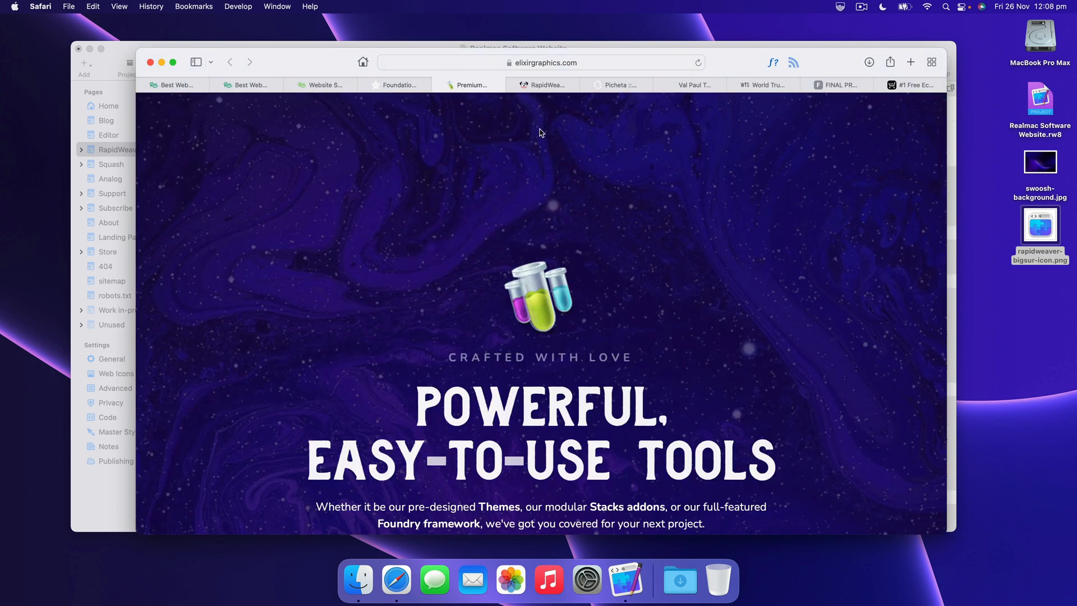
pyautogui.scroll(3)
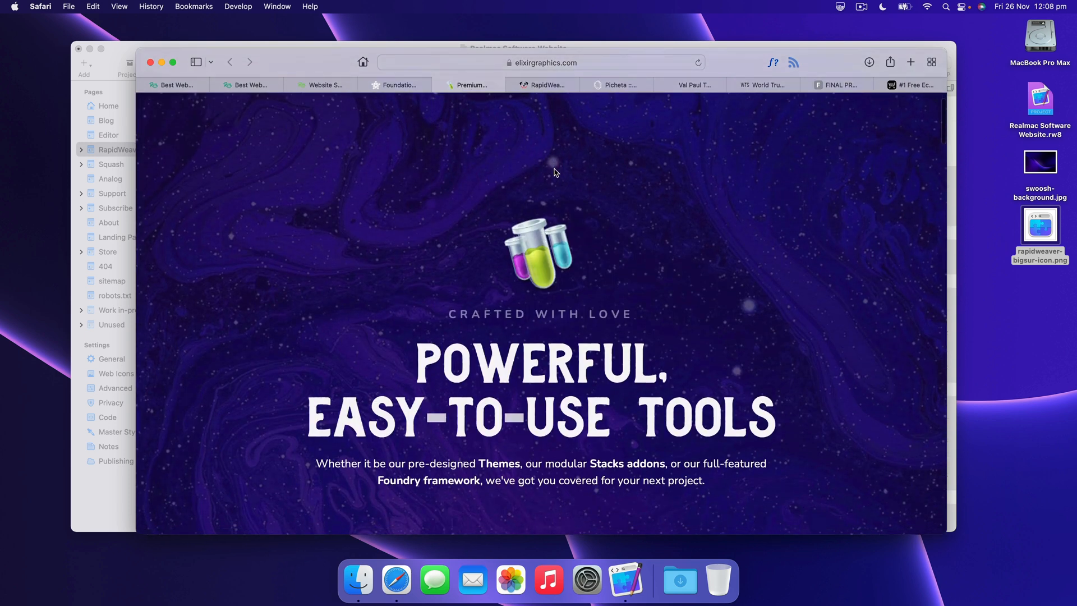
pyautogui.moveTo(543, 85)
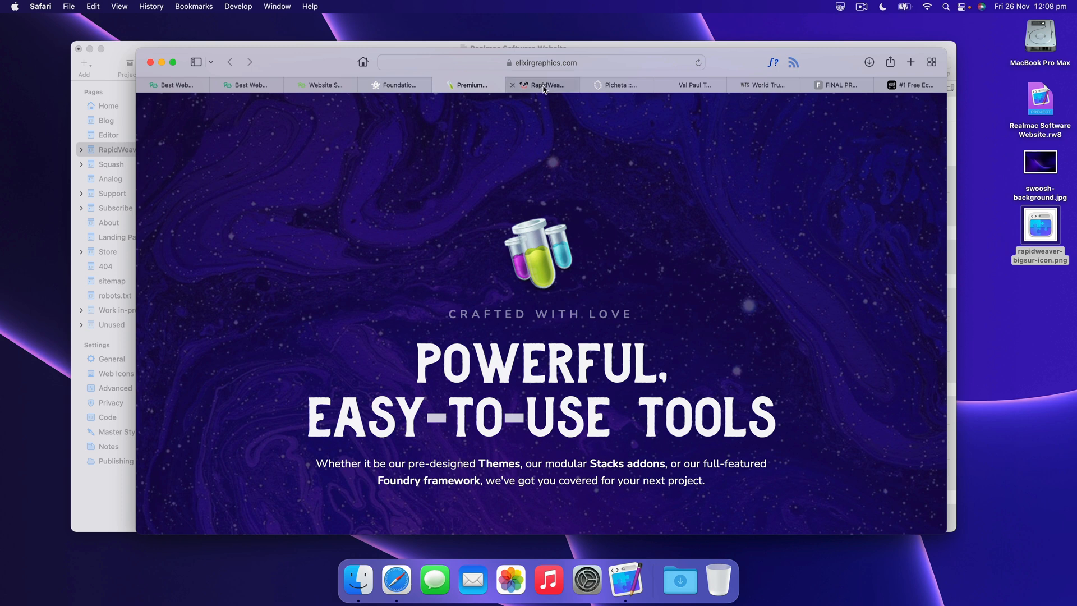
pyautogui.moveTo(545, 85)
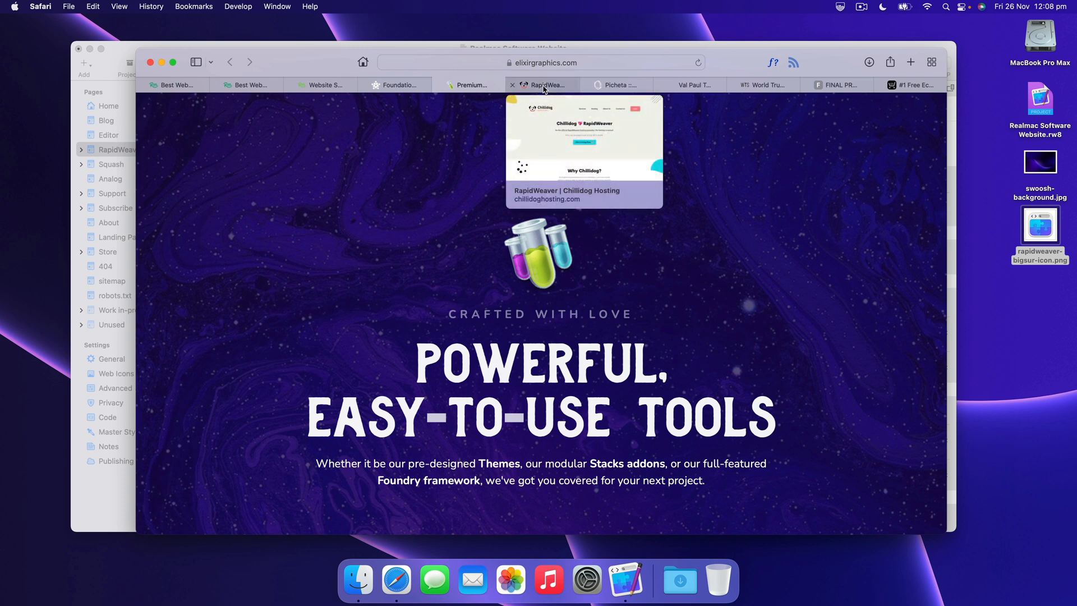
# - View the Chillidog Hosting page on official RapidWeaver hosting
pyautogui.click(545, 85)
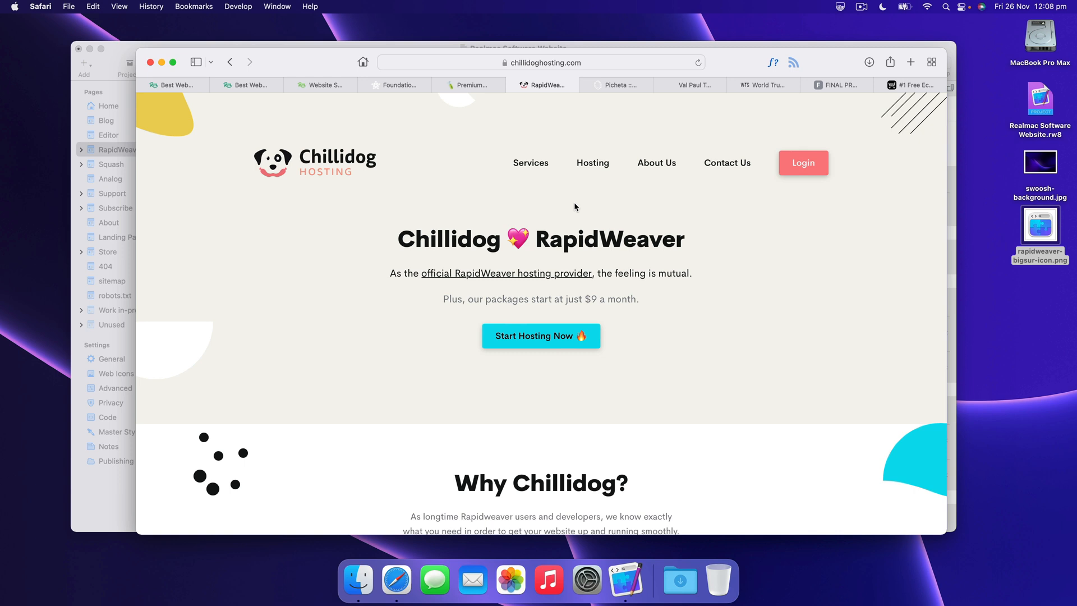
pyautogui.moveTo(429, 258)
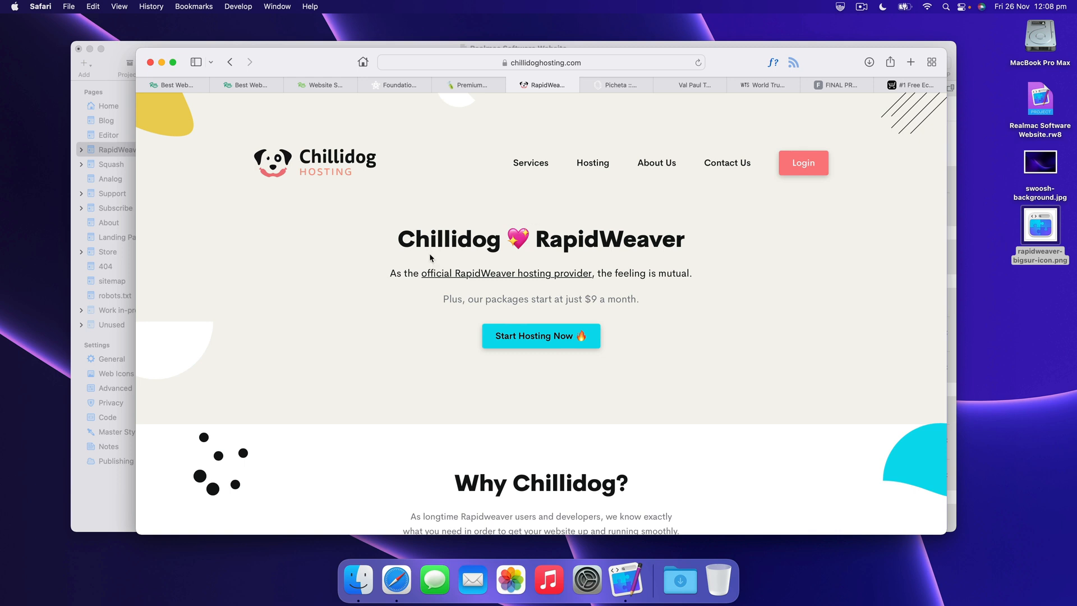
pyautogui.moveTo(478, 240)
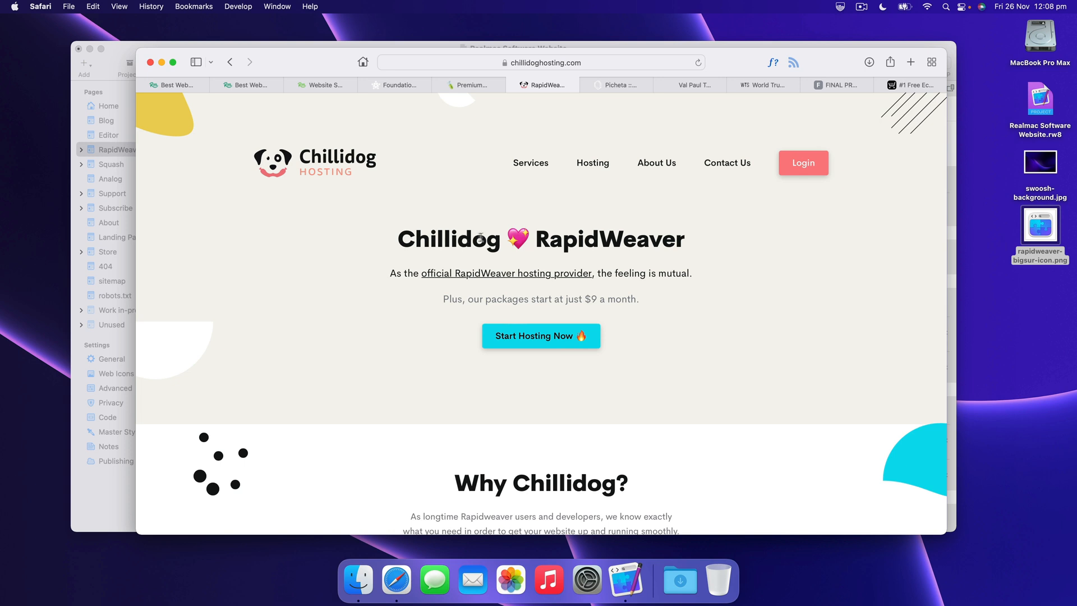
pyautogui.moveTo(487, 219)
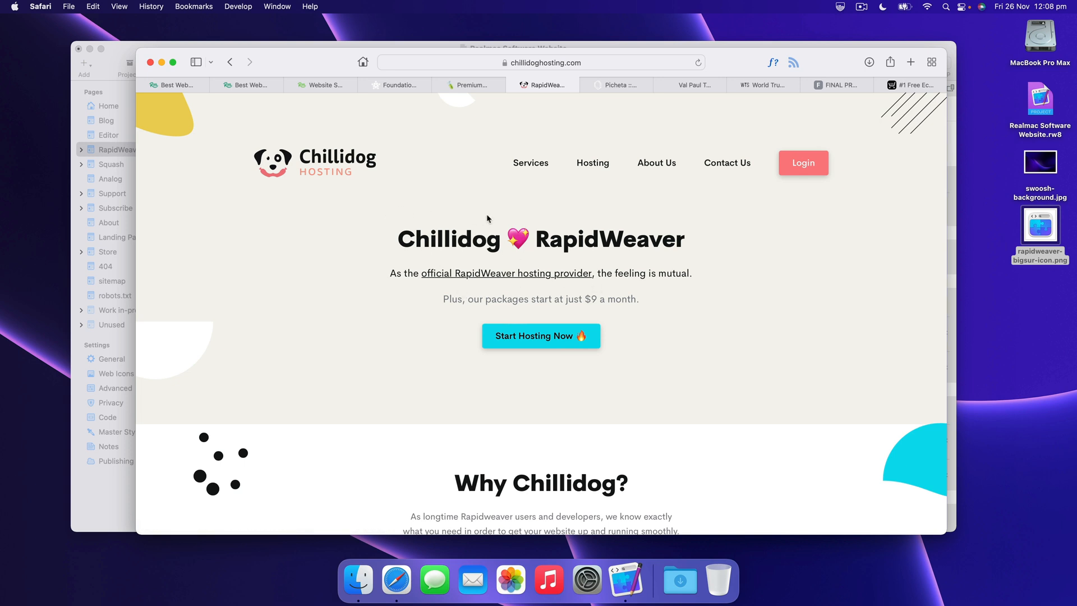
pyautogui.moveTo(585, 223)
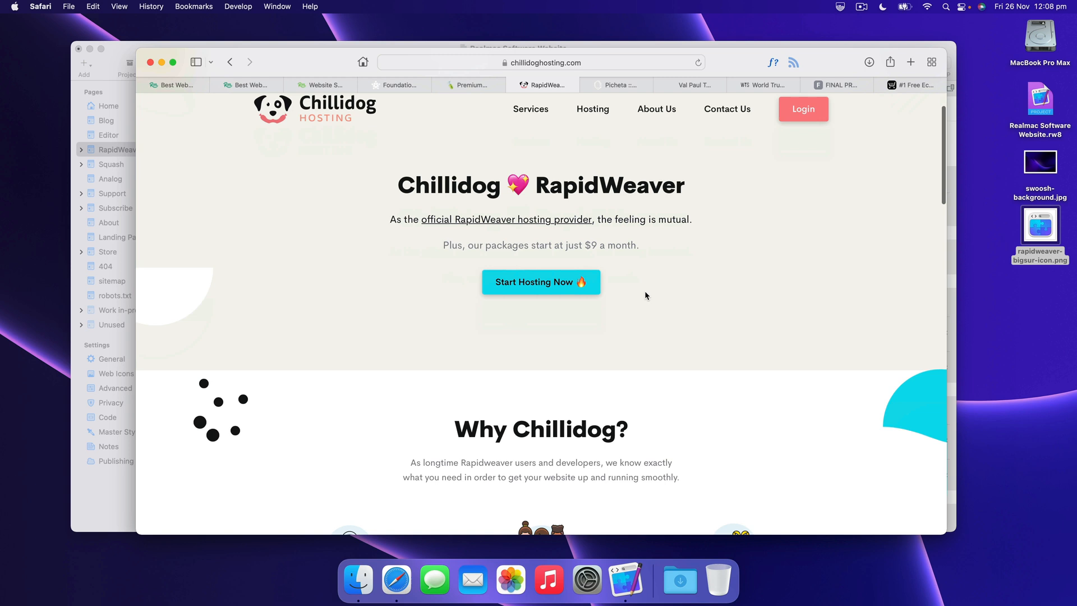
pyautogui.moveTo(618, 290)
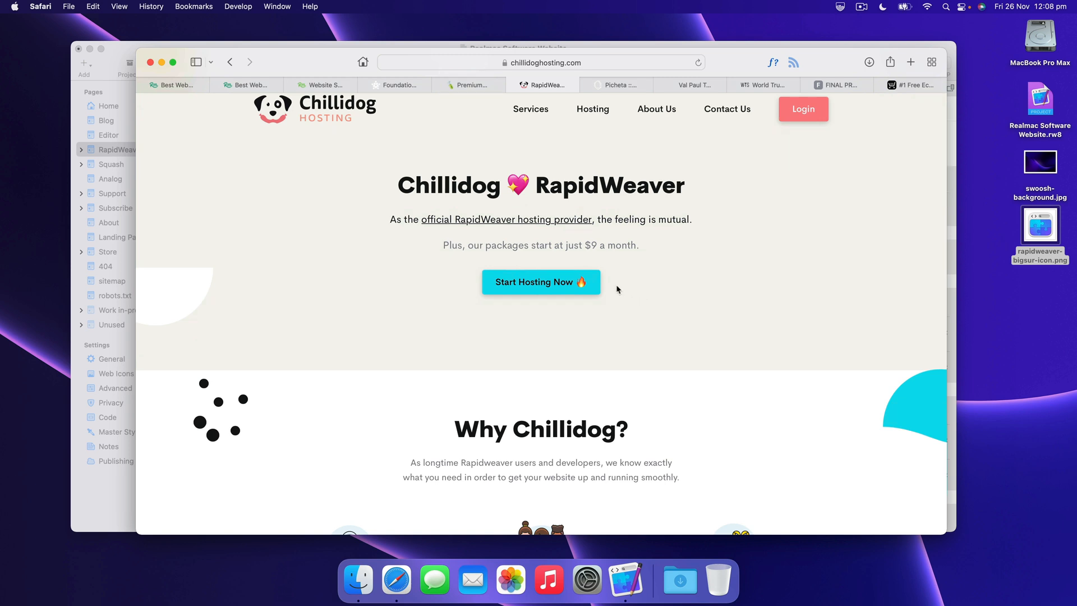
pyautogui.scroll(3)
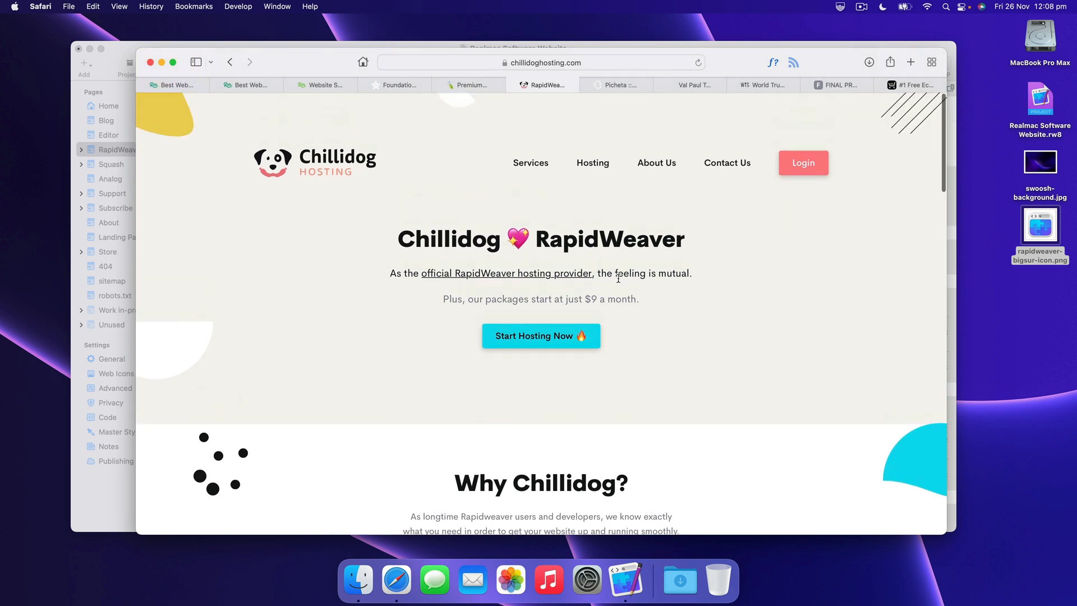
pyautogui.moveTo(789, 46)
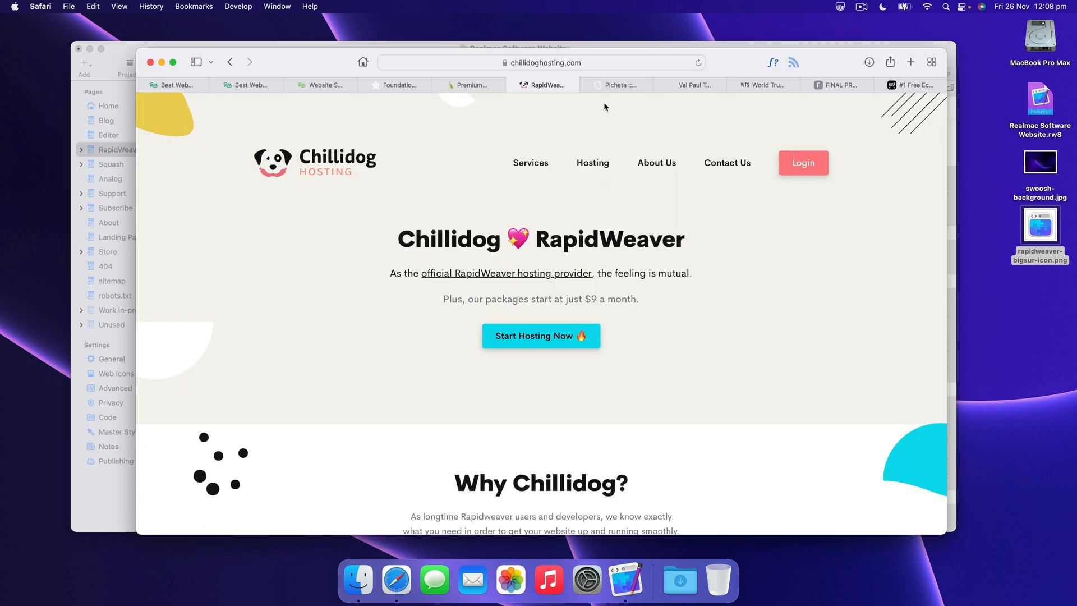
pyautogui.moveTo(615, 128)
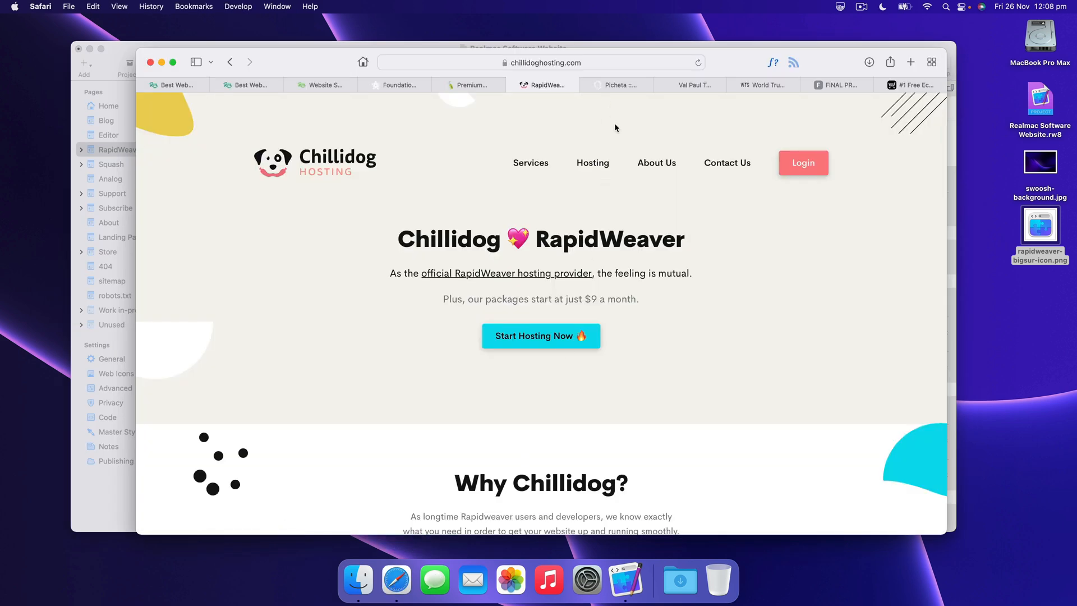
pyautogui.moveTo(619, 92)
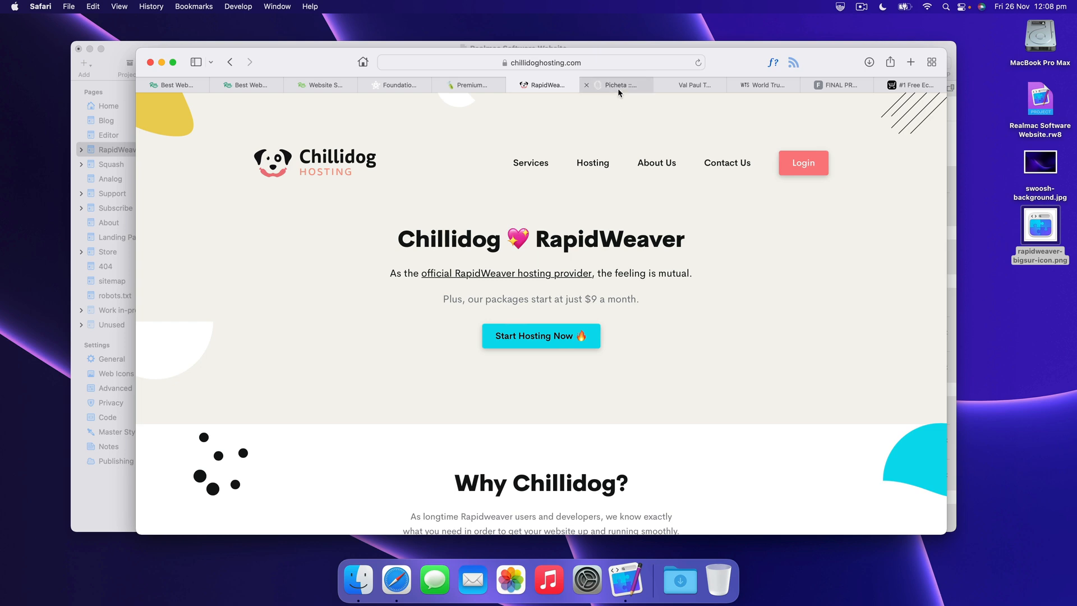
# - Browse the Picheta restaurant site through its Philosophy and Book a Table sections
pyautogui.click(615, 84)
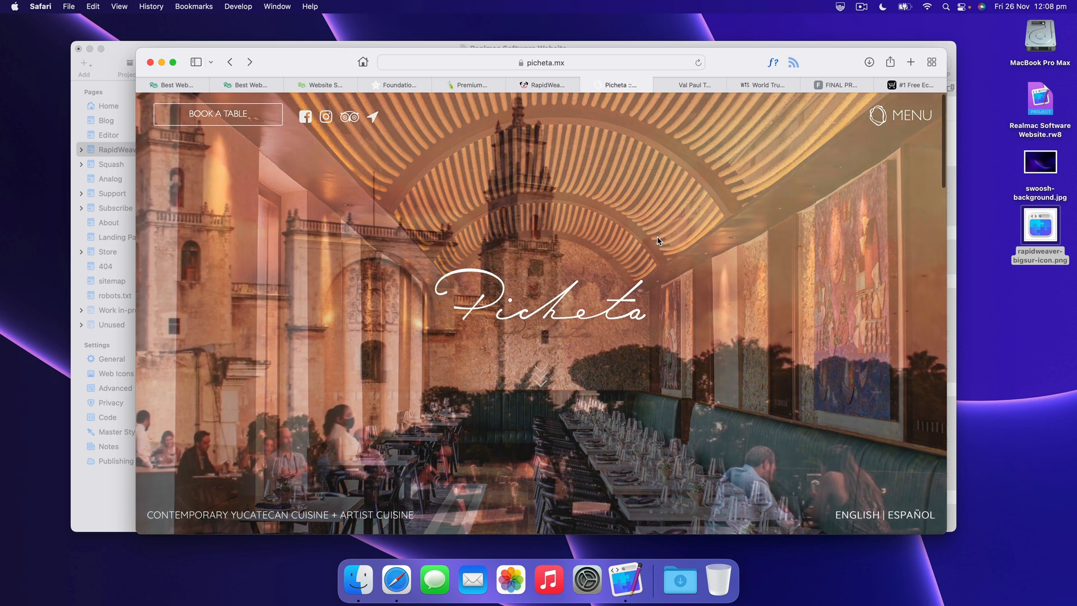
pyautogui.scroll(-3)
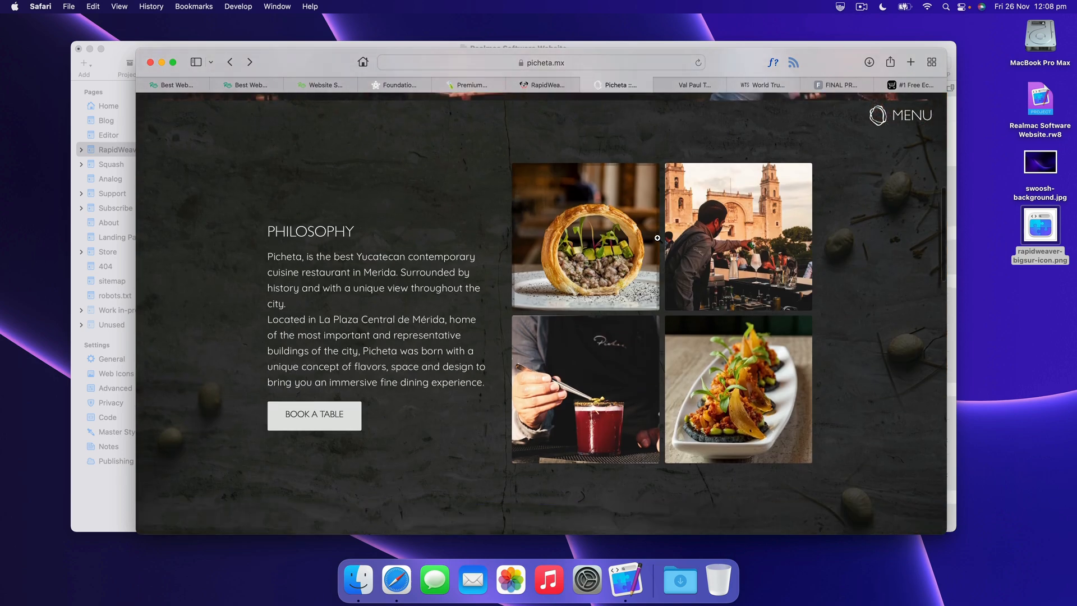
pyautogui.scroll(-3)
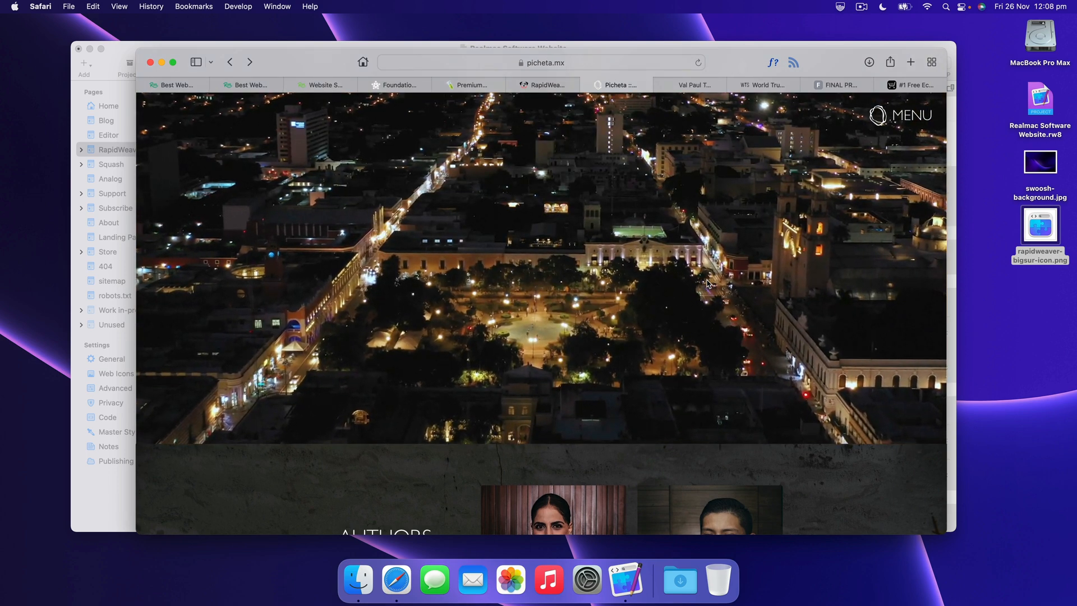
pyautogui.scroll(-3)
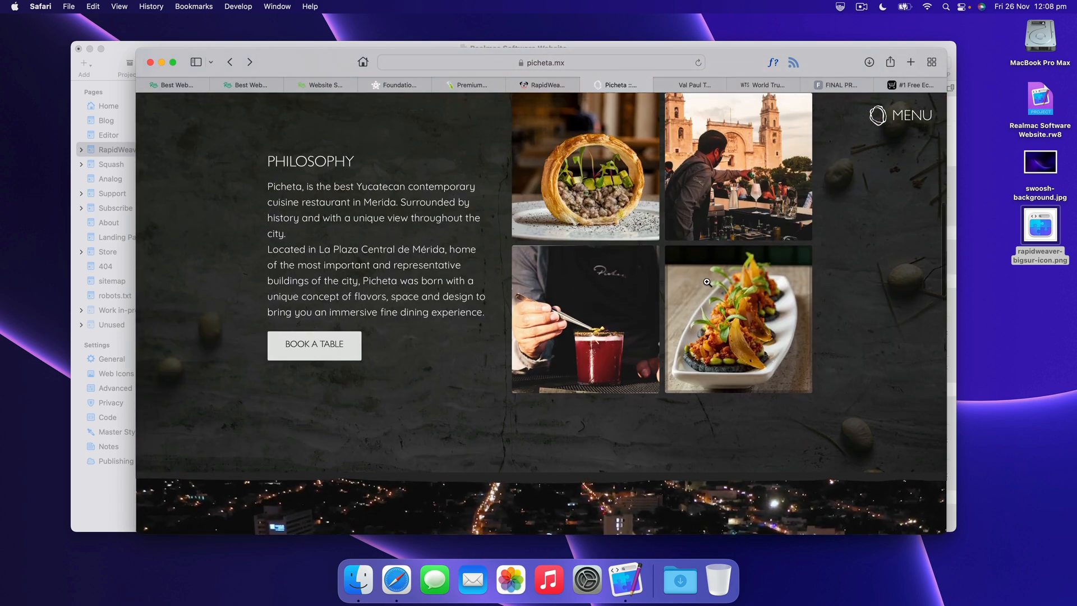
pyautogui.scroll(3)
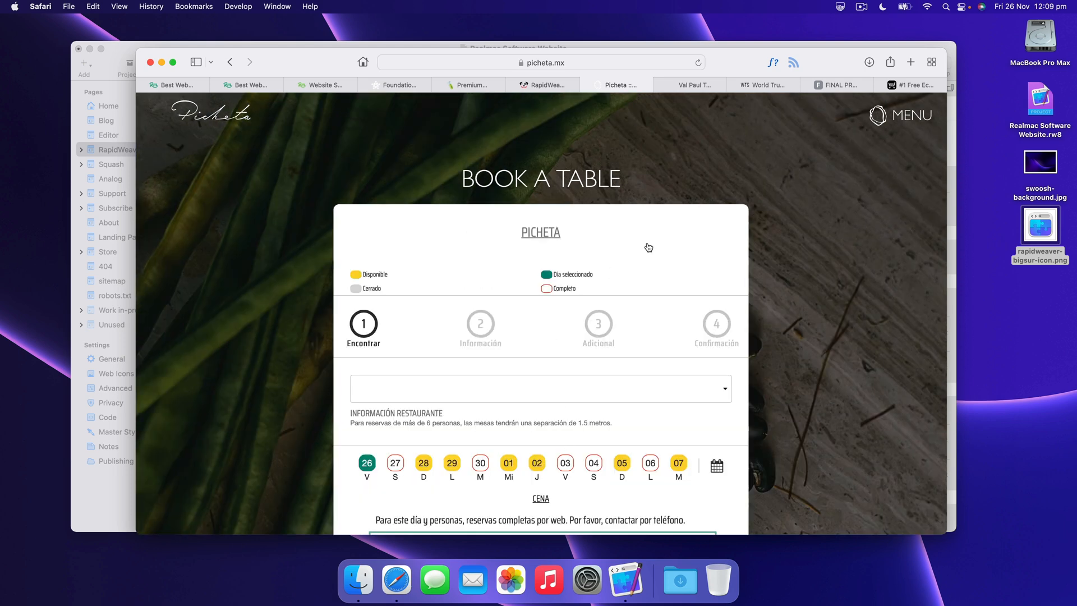
pyautogui.scroll(-3)
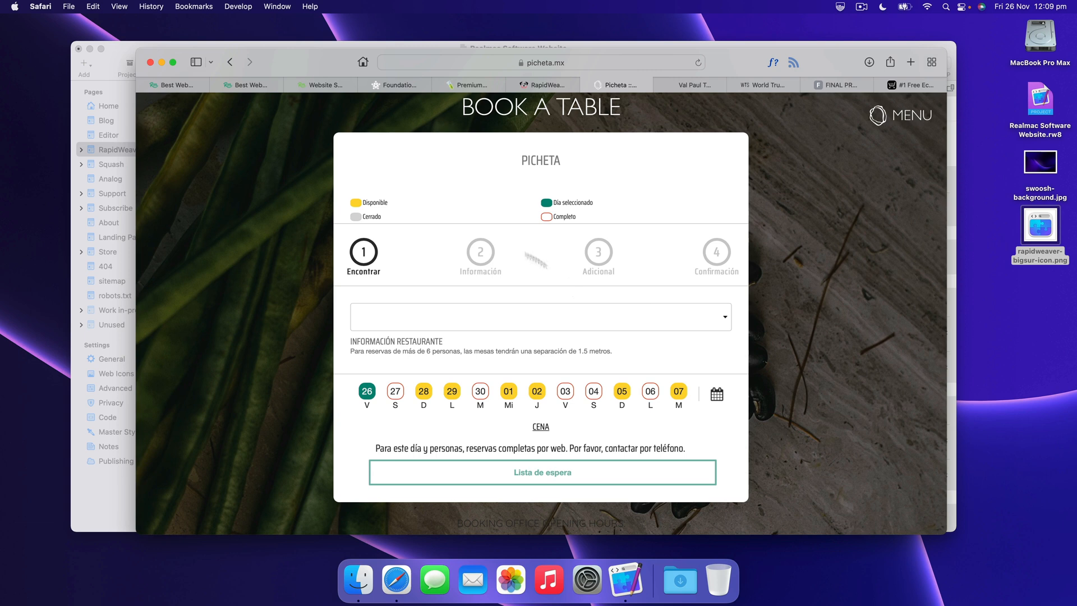
pyautogui.scroll(-3)
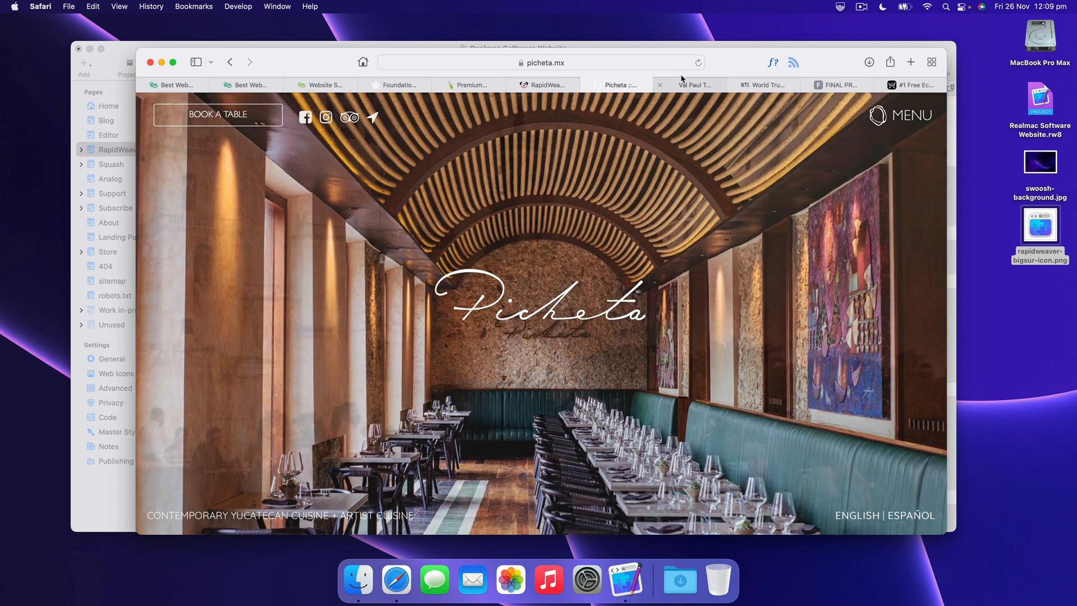
# - On the Val Paul Taylor Art site, navigate to the Fine Art & Letterpress prints page
pyautogui.click(694, 85)
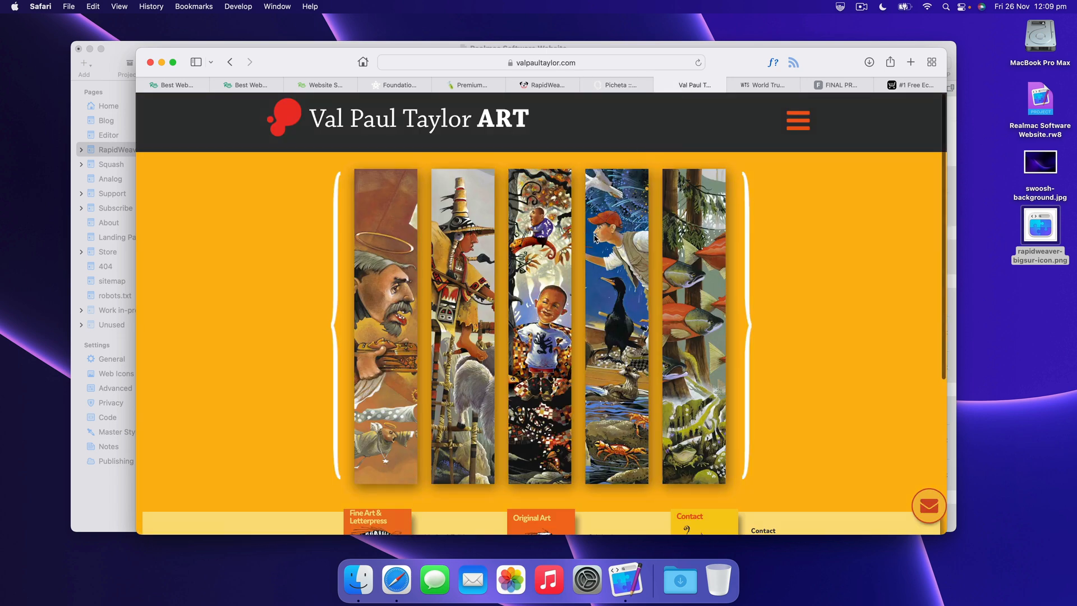
pyautogui.scroll(-3)
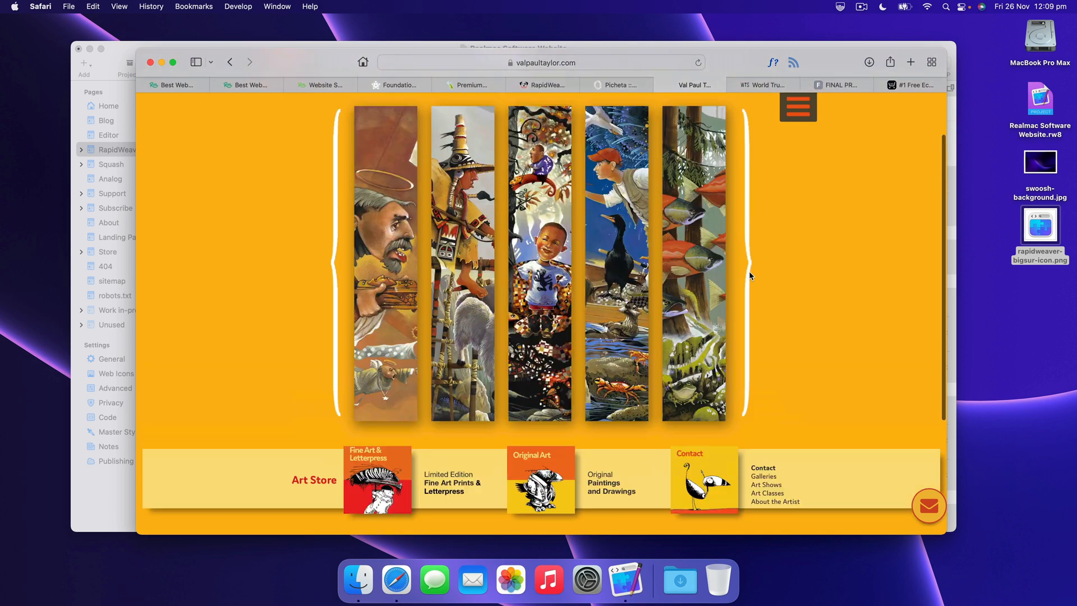
pyautogui.click(798, 107)
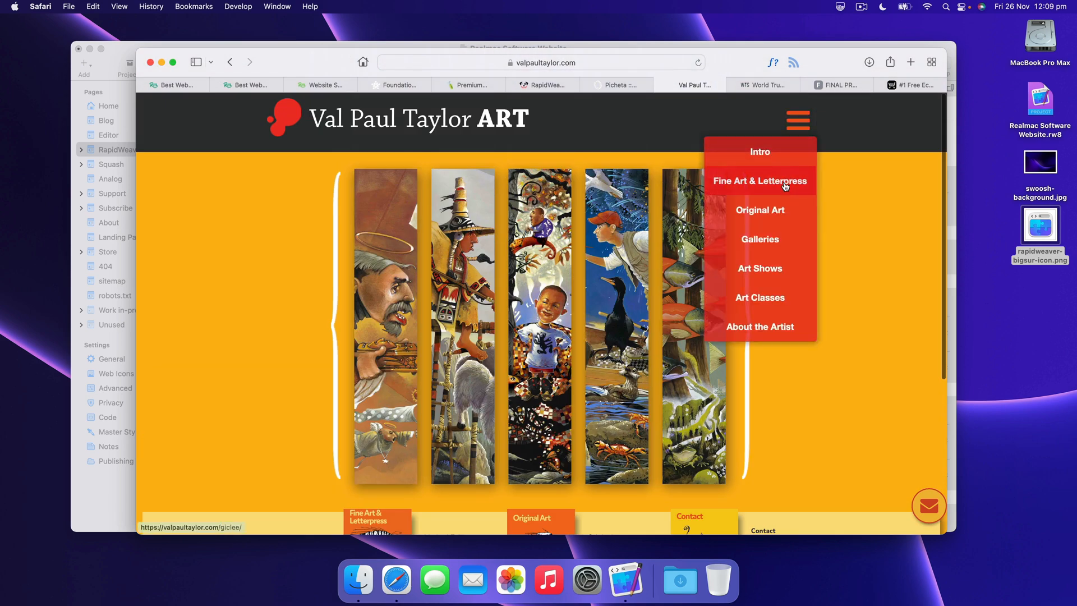
pyautogui.click(759, 180)
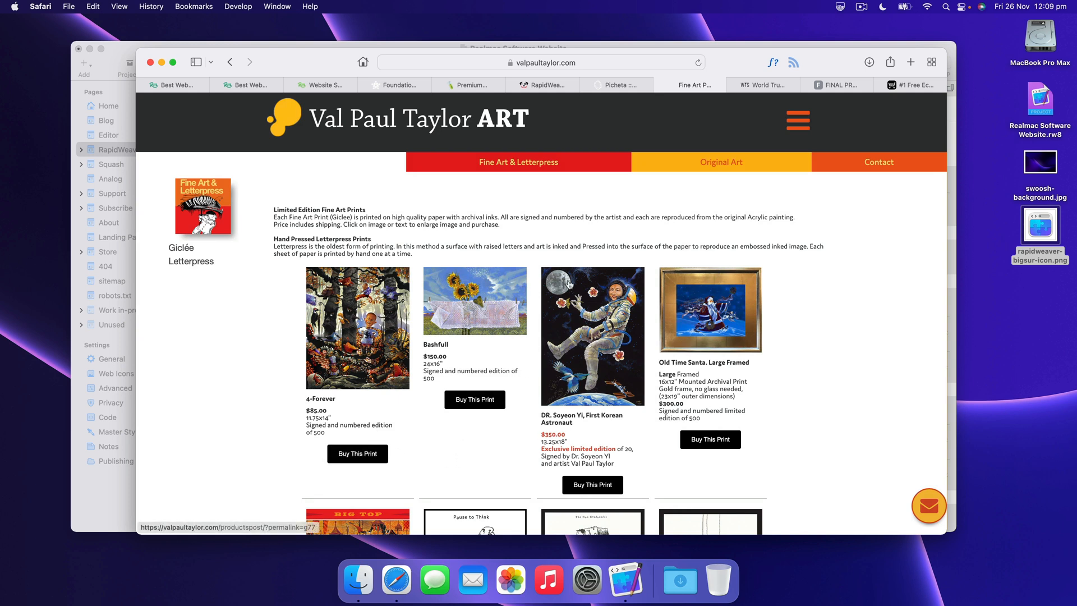
# - Move on to the World Trumpet Society homepage
pyautogui.click(762, 85)
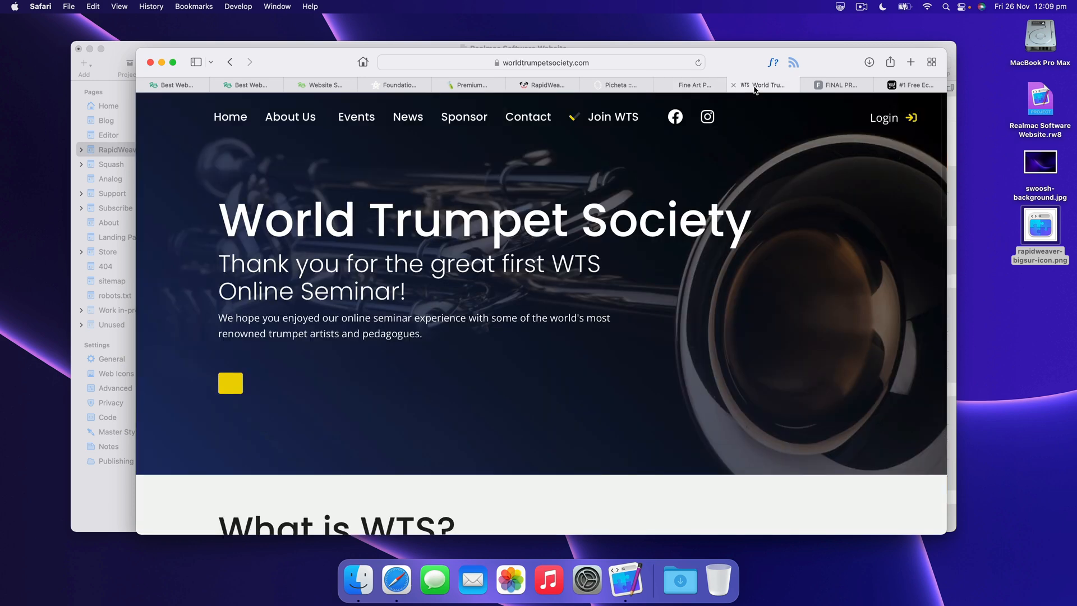
pyautogui.moveTo(440, 385)
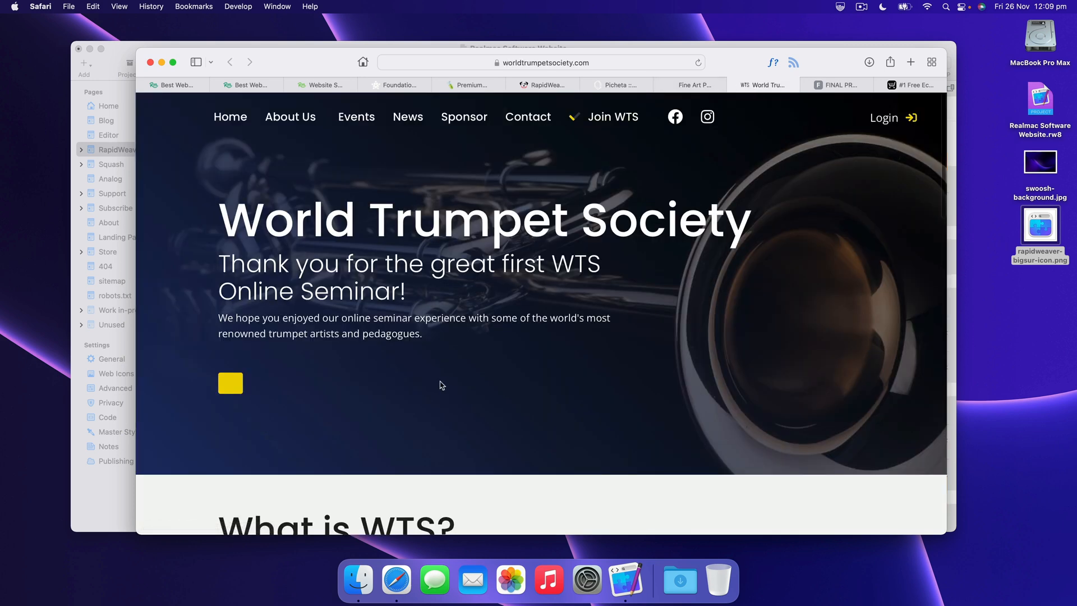
pyautogui.moveTo(388, 350)
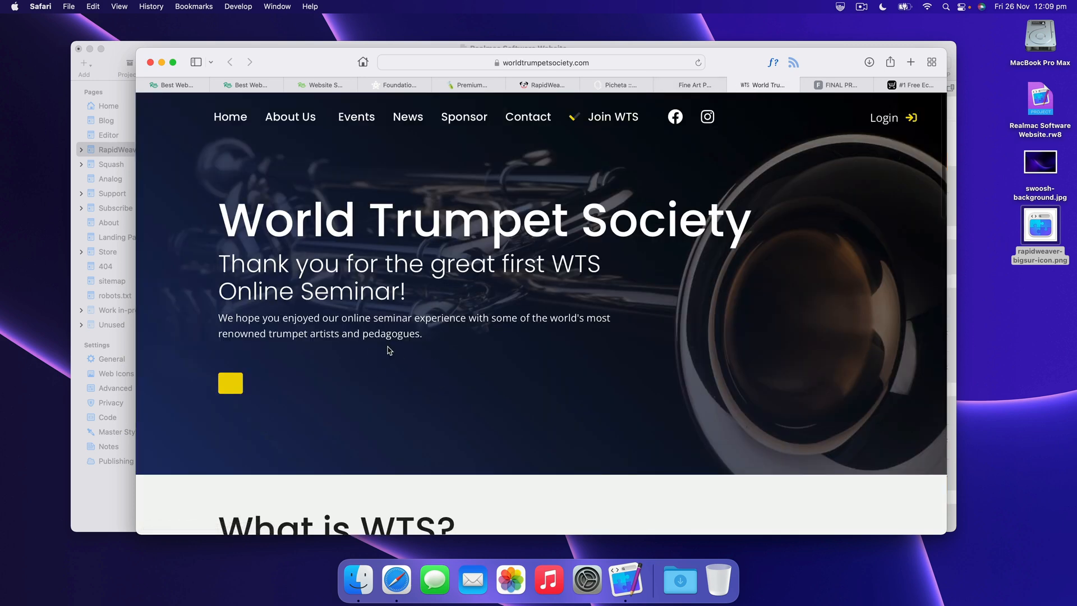
pyautogui.scroll(-3)
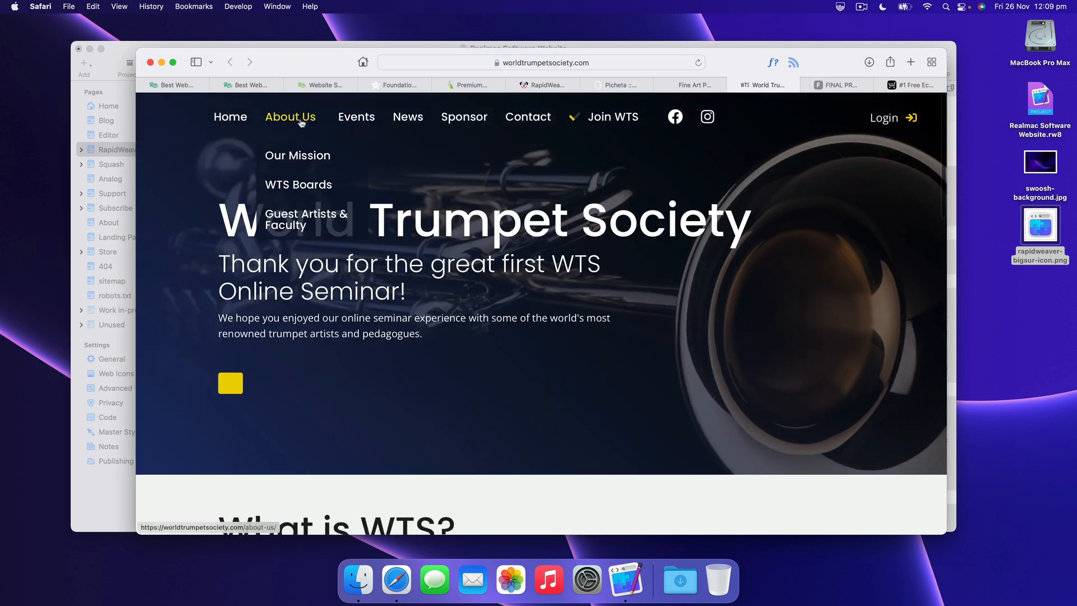
pyautogui.moveTo(653, 352)
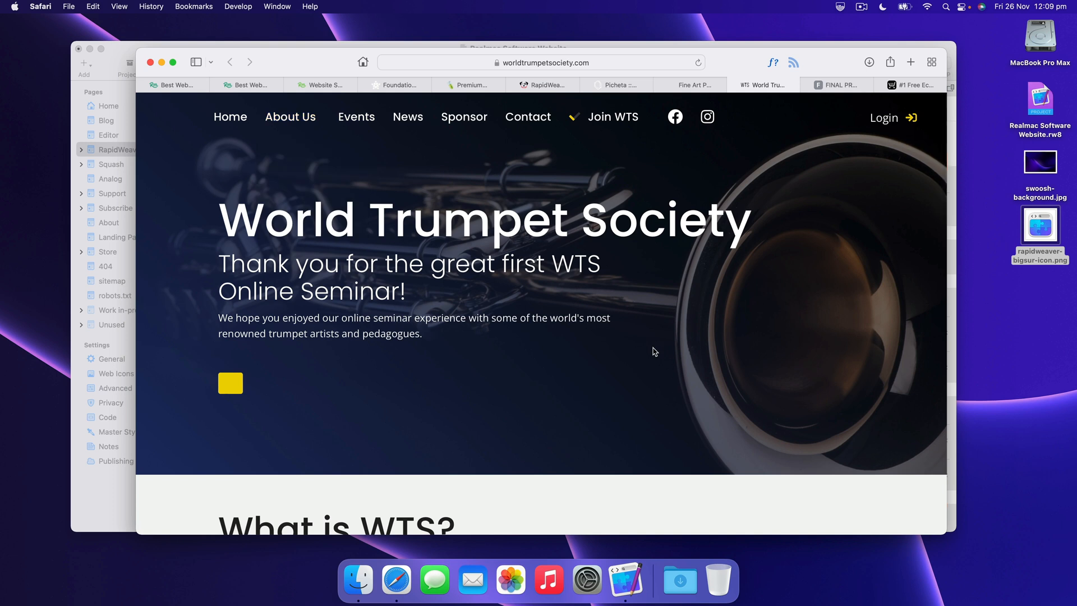
pyautogui.moveTo(848, 85)
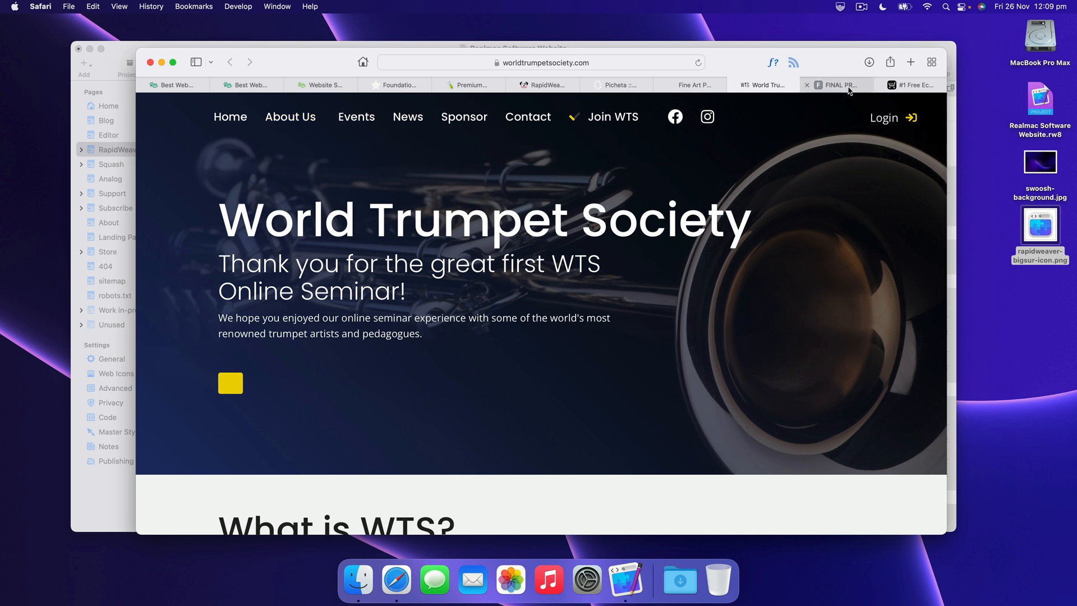
# - In the Final Protection shop, go into the iPhone product category
pyautogui.click(836, 85)
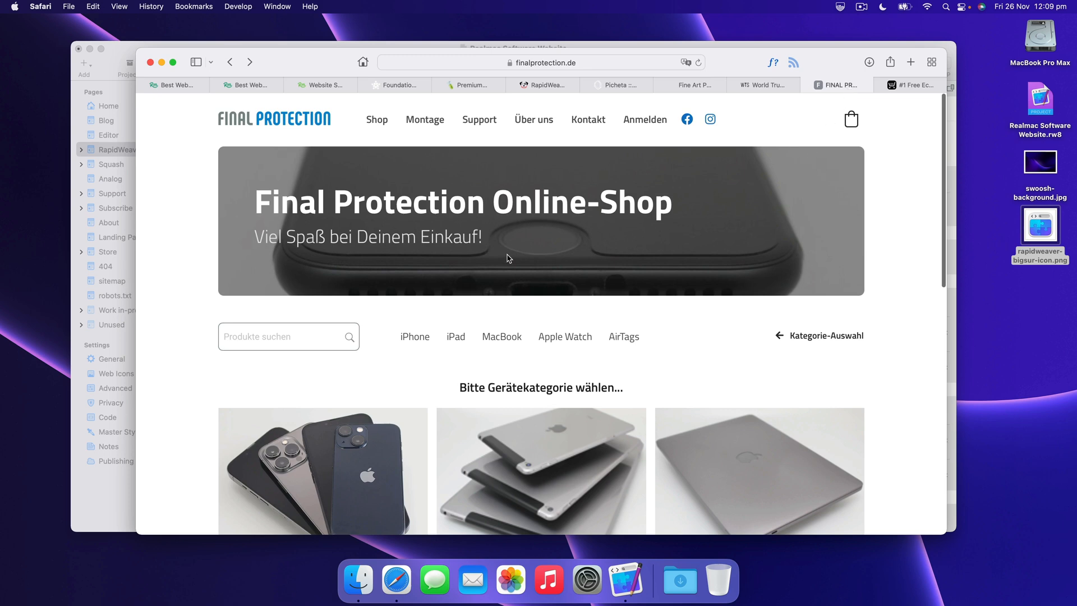
pyautogui.scroll(-3)
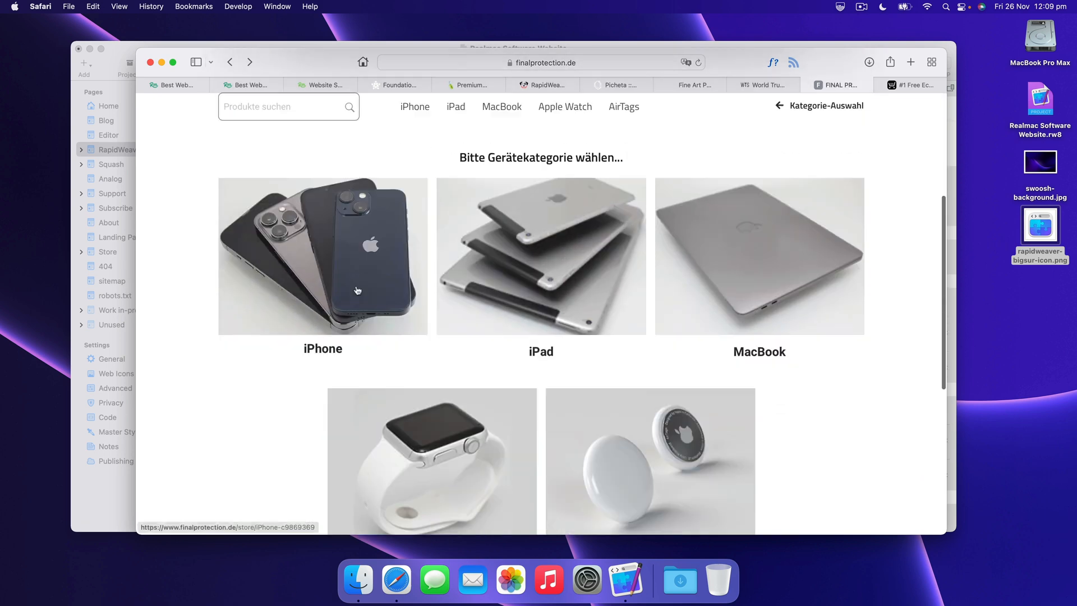
pyautogui.click(322, 256)
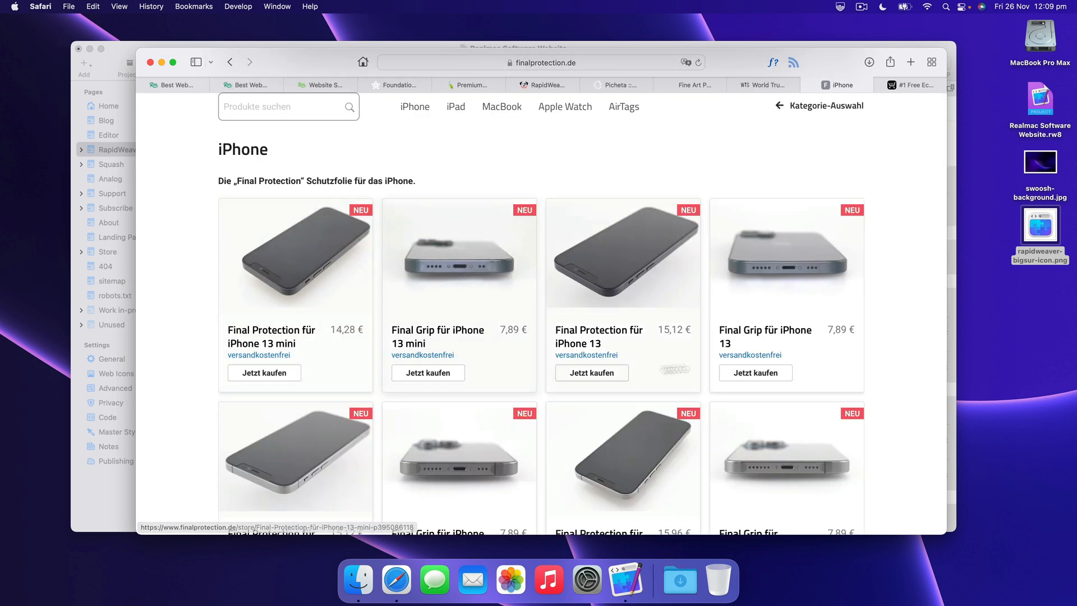
# - View the Final Protection für iPhone 13 mini product at 14.28 € and its photos
pyautogui.click(296, 257)
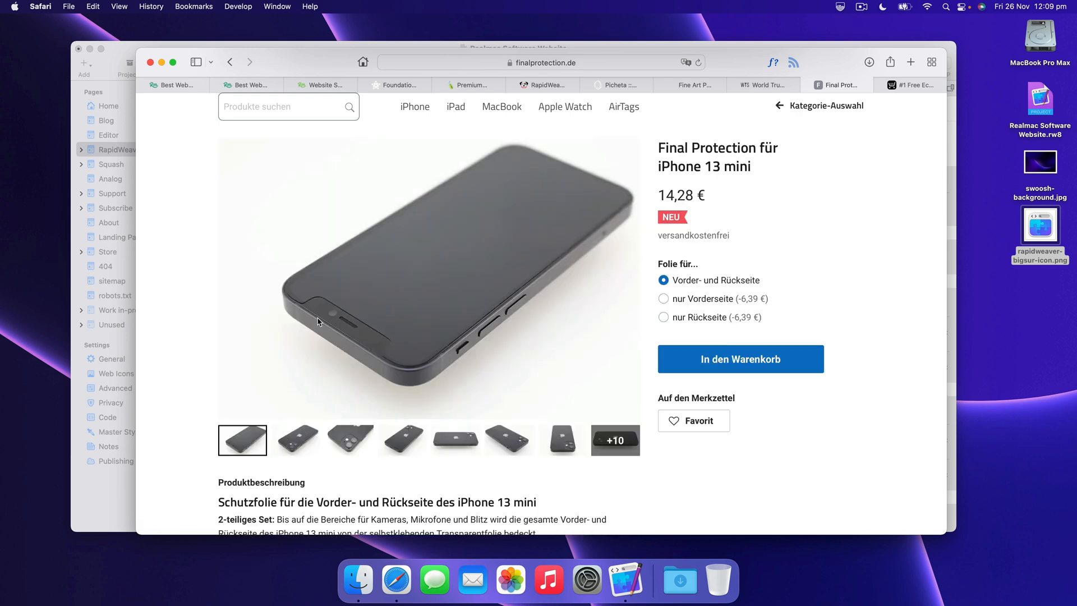
pyautogui.click(349, 440)
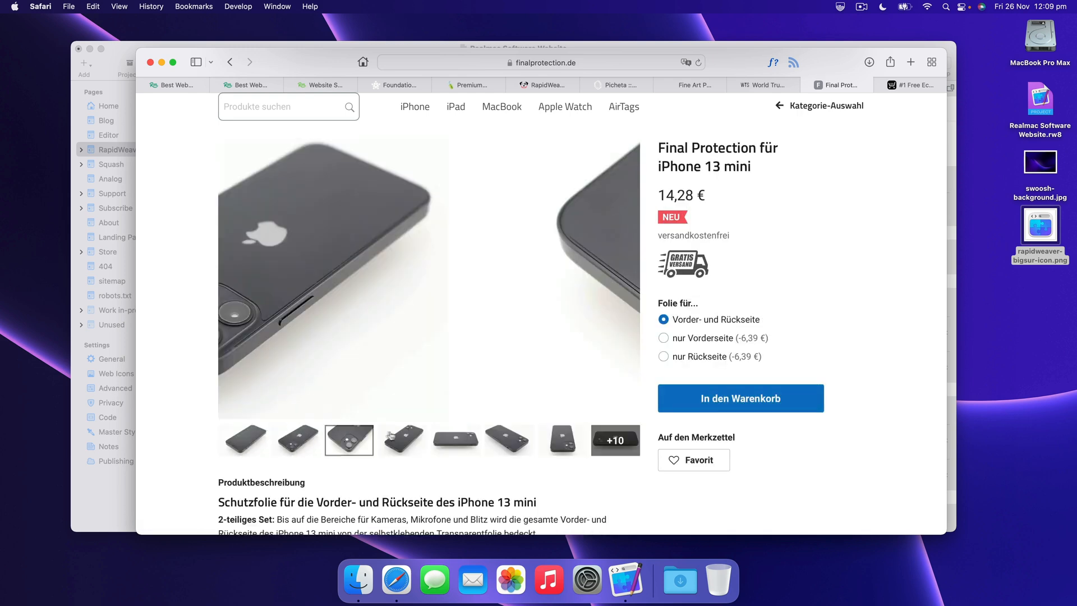
pyautogui.scroll(-3)
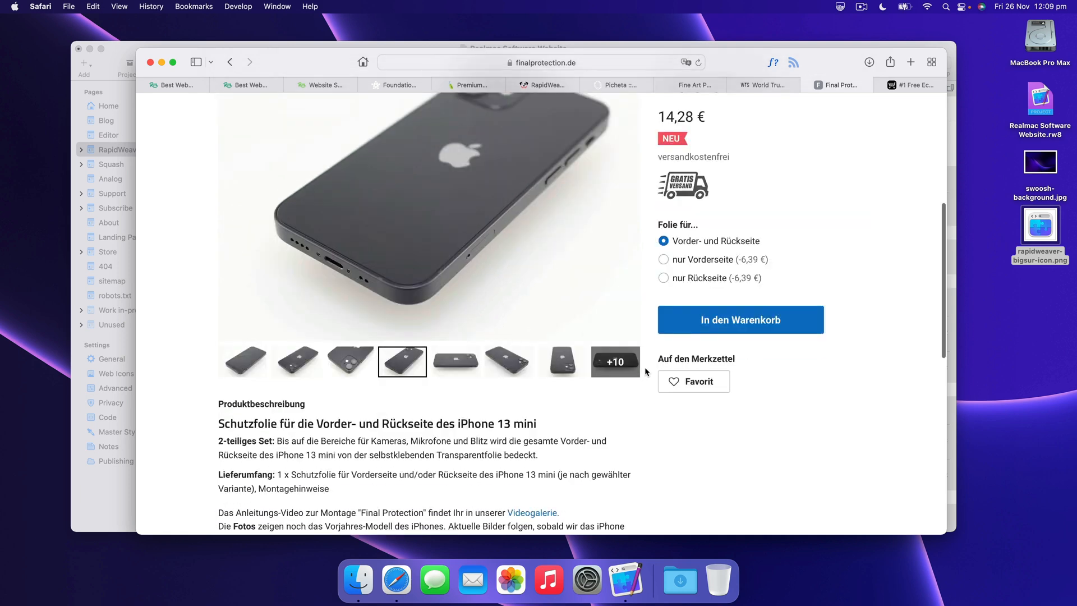
pyautogui.scroll(3)
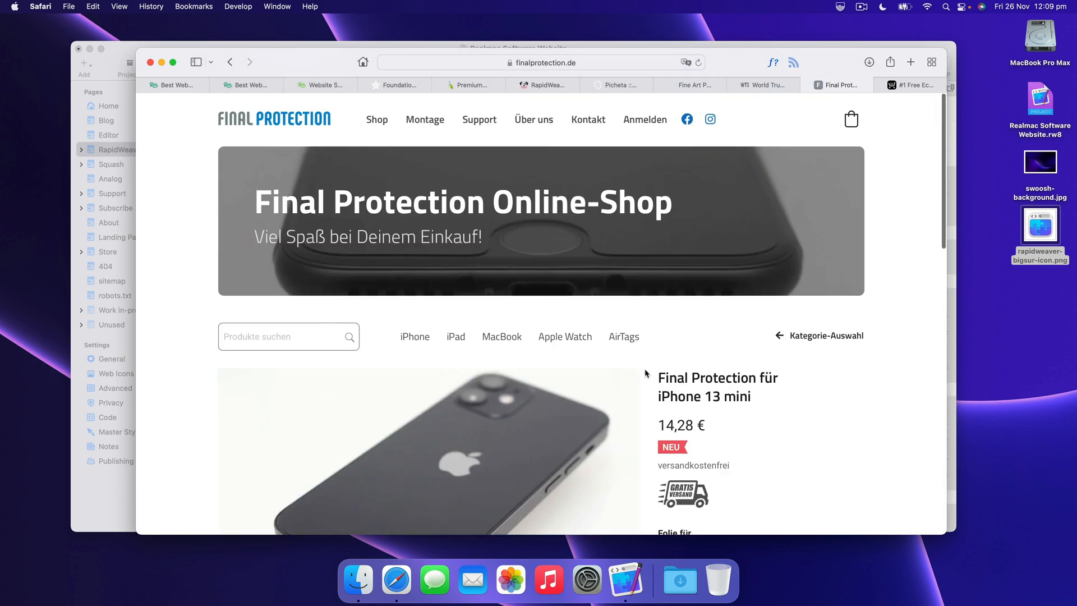
pyautogui.moveTo(622, 337)
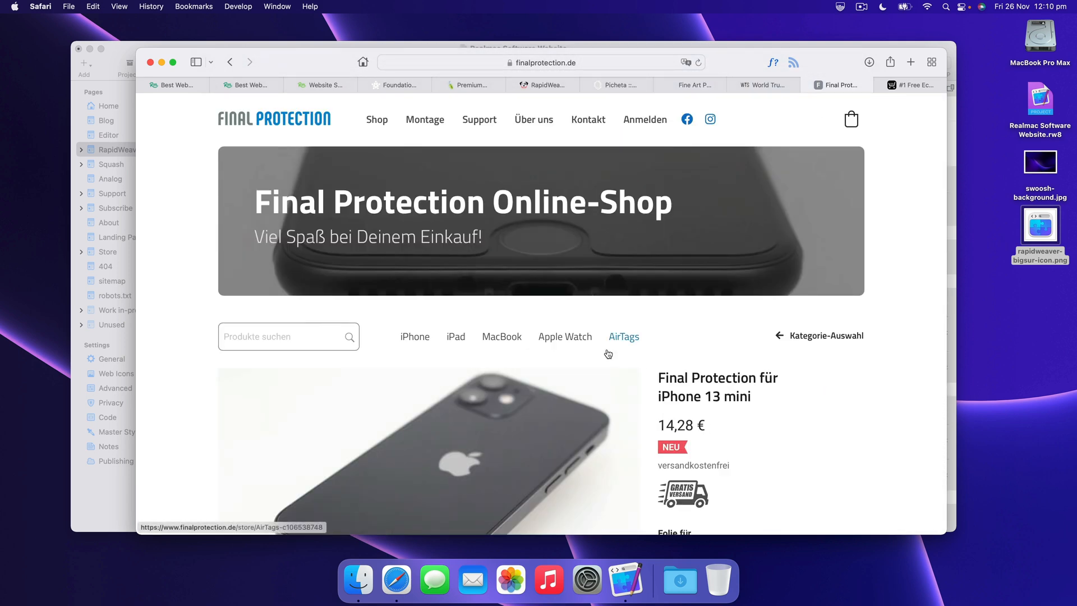
pyautogui.moveTo(623, 336)
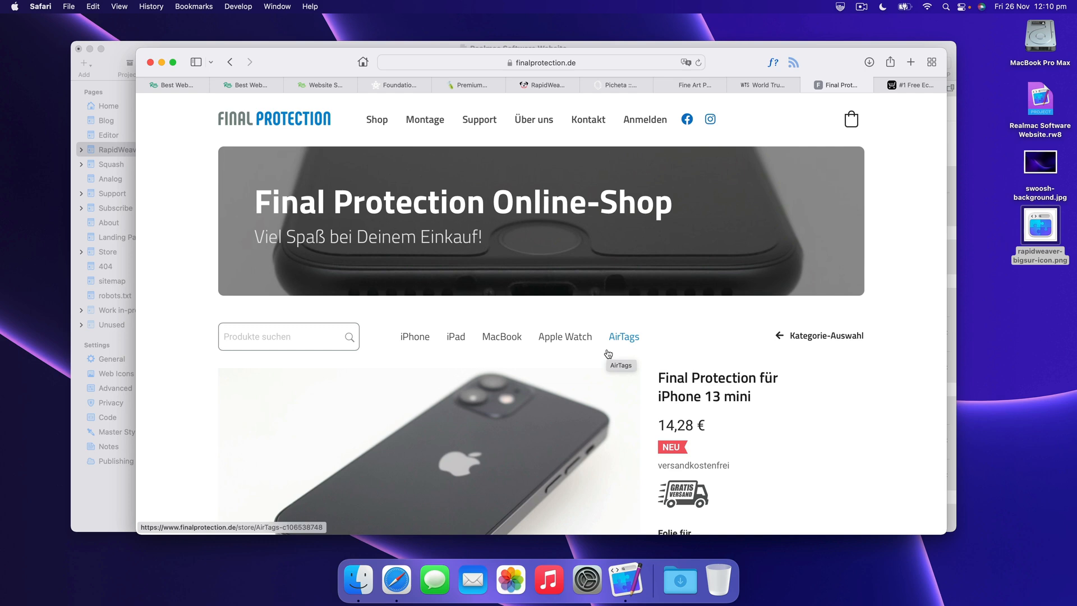
pyautogui.moveTo(780, 242)
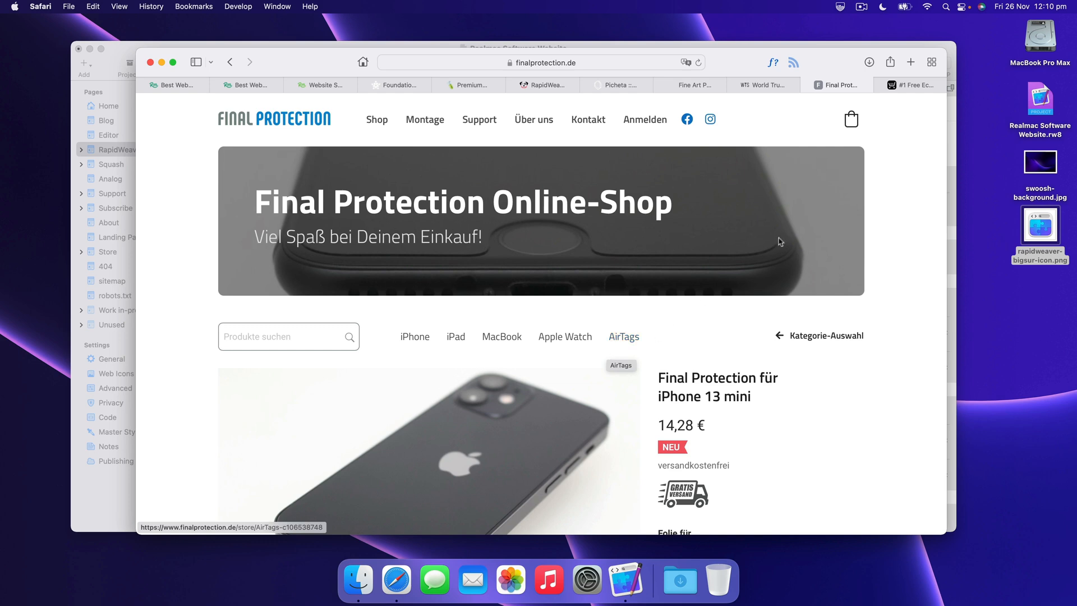
# - Bring up the Ecwid home page headlined "Start Selling Online for Free"
pyautogui.click(909, 84)
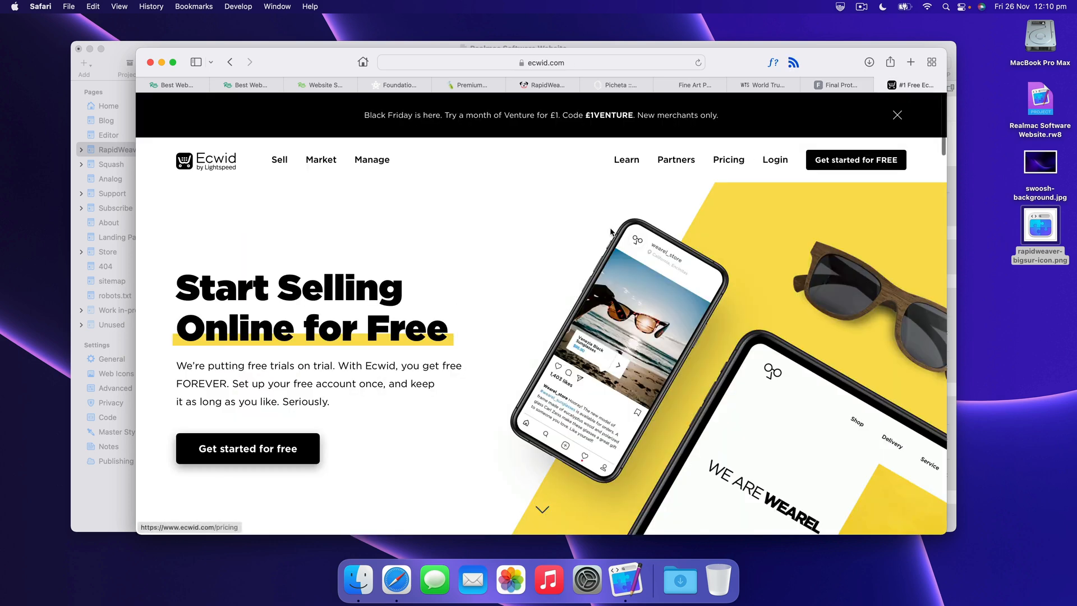
pyautogui.moveTo(451, 251)
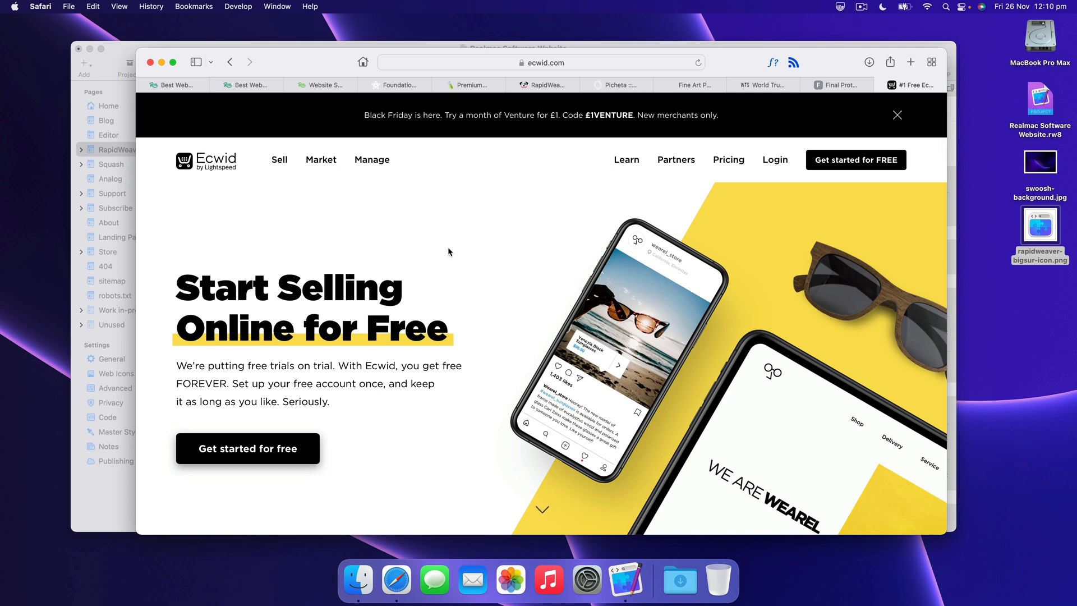
pyautogui.moveTo(685, 201)
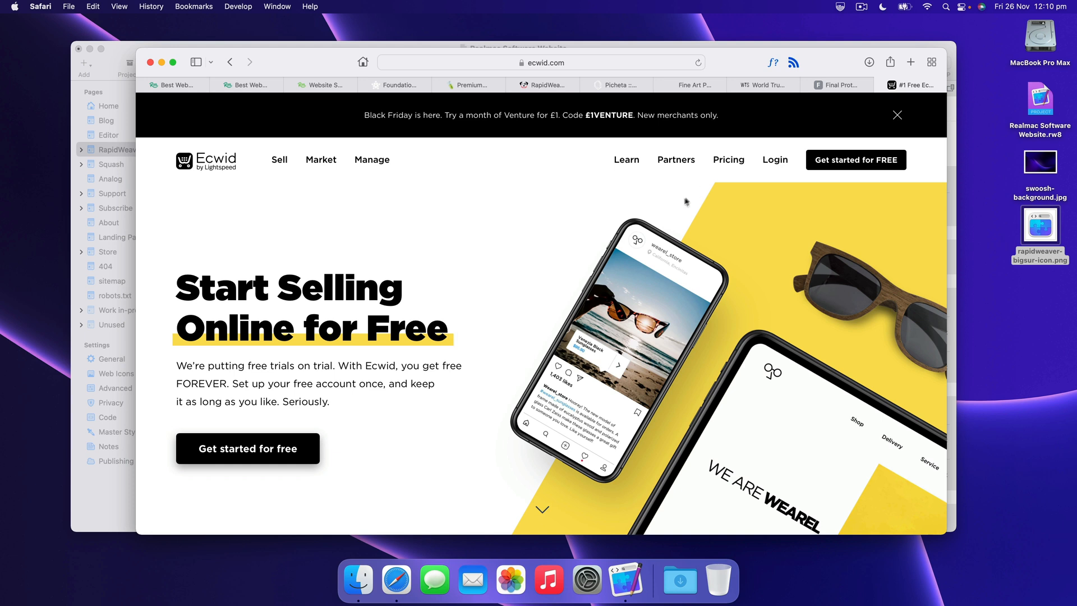
pyautogui.moveTo(686, 239)
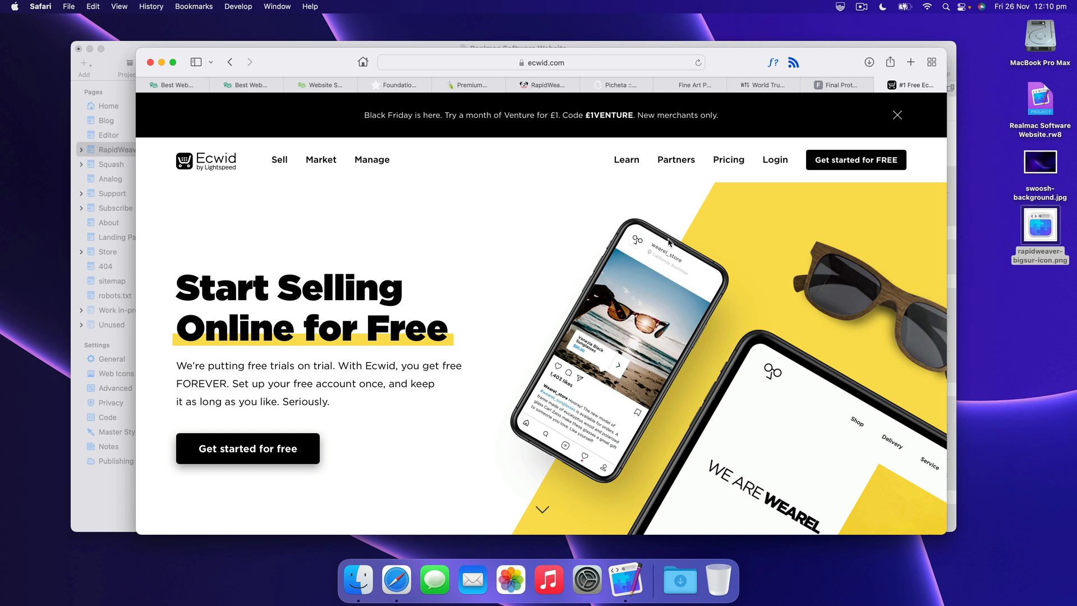
pyautogui.click(456, 329)
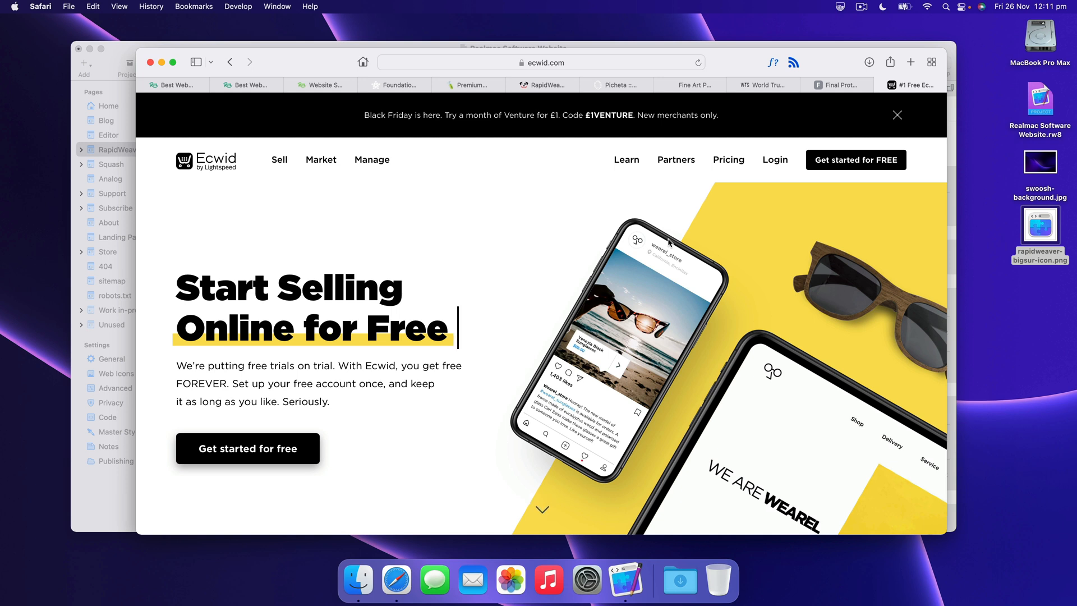
pyautogui.moveTo(320, 85)
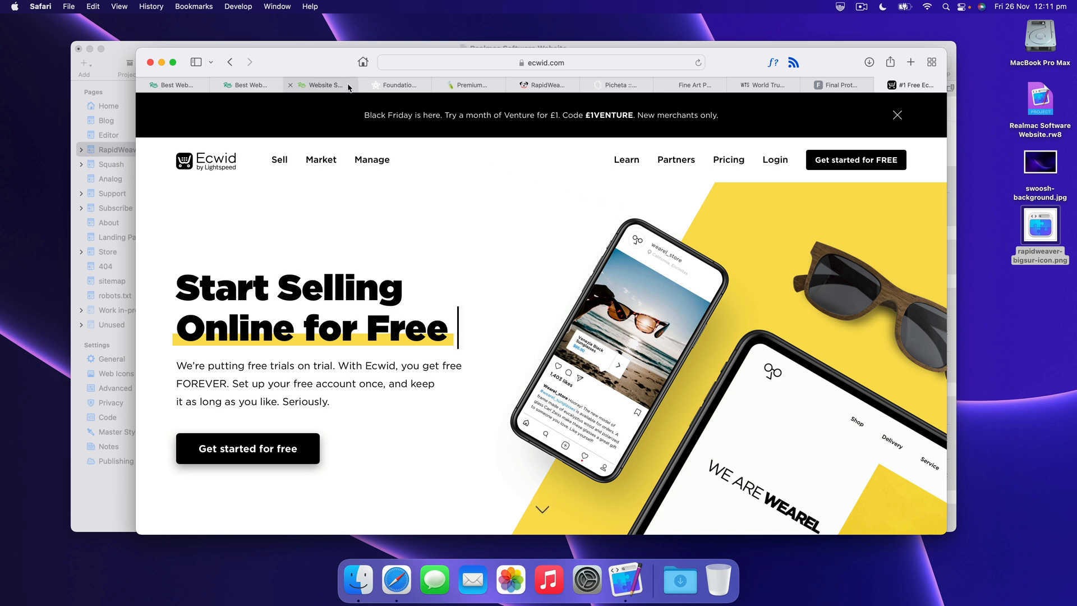
# - Glance at the Elixir Graphics site, then show the Chillidog Hosting home page
pyautogui.click(467, 85)
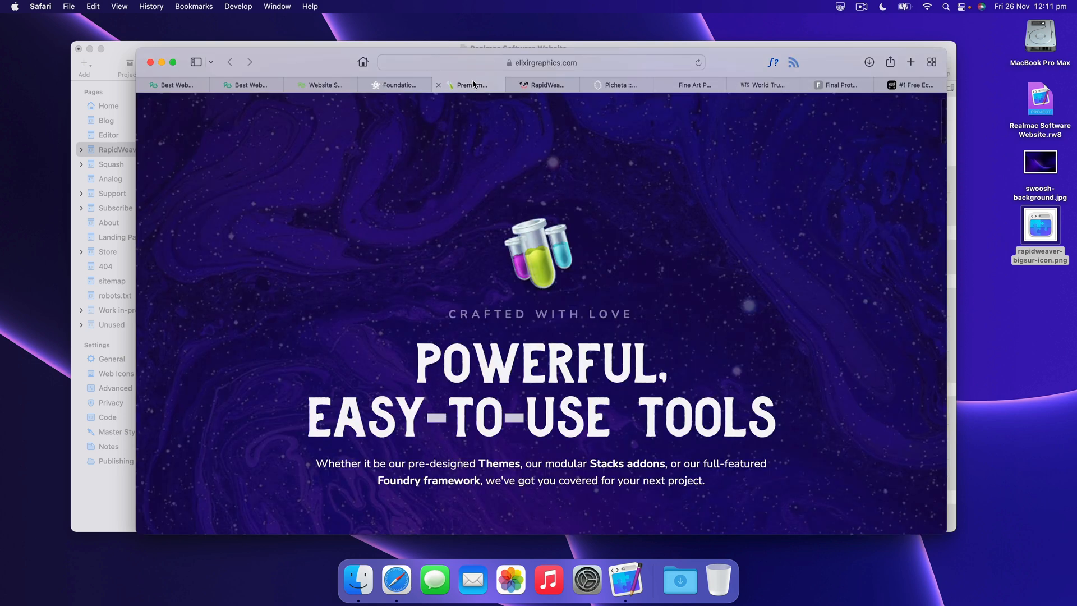
pyautogui.click(546, 85)
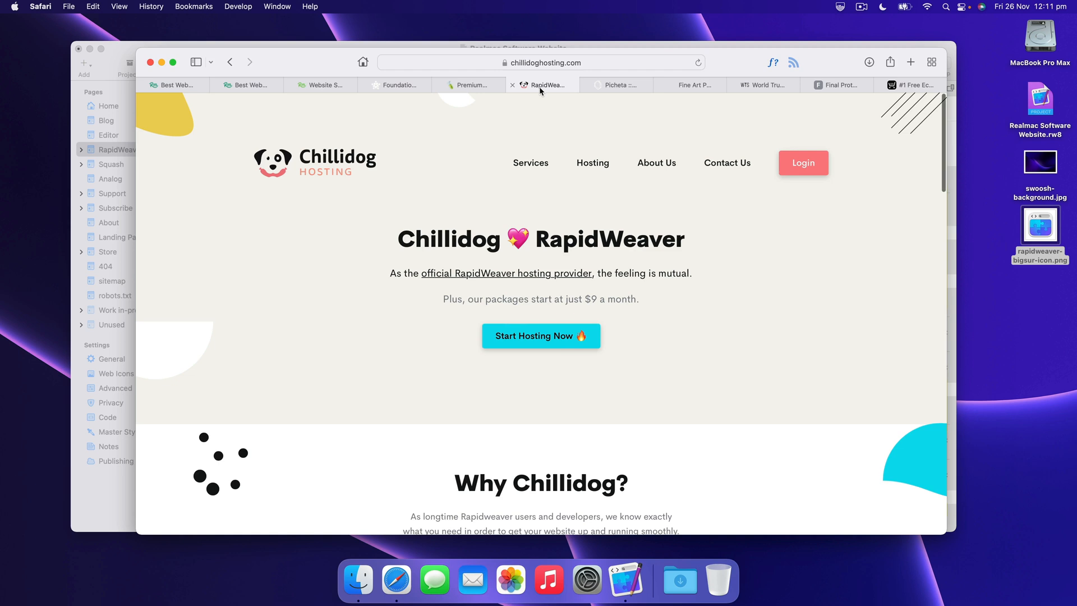